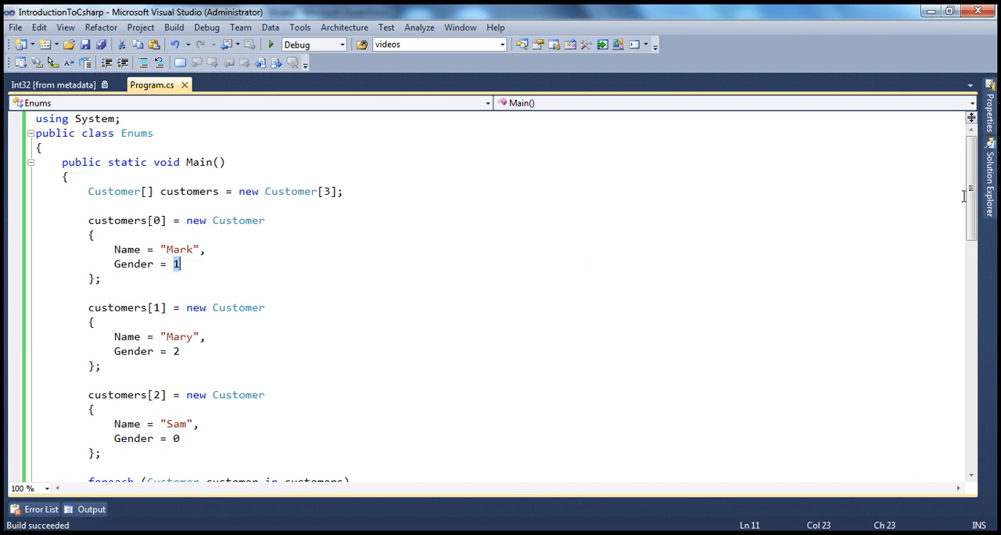
Review the code, highlighting the switch cases for values 0, 1 and 2
scroll(down, 3)
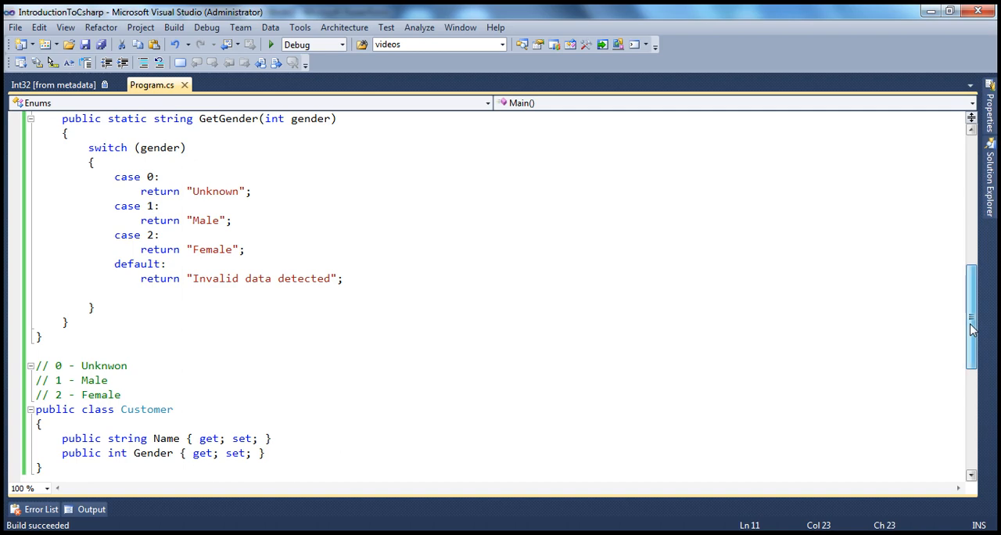
scroll(up, 3)
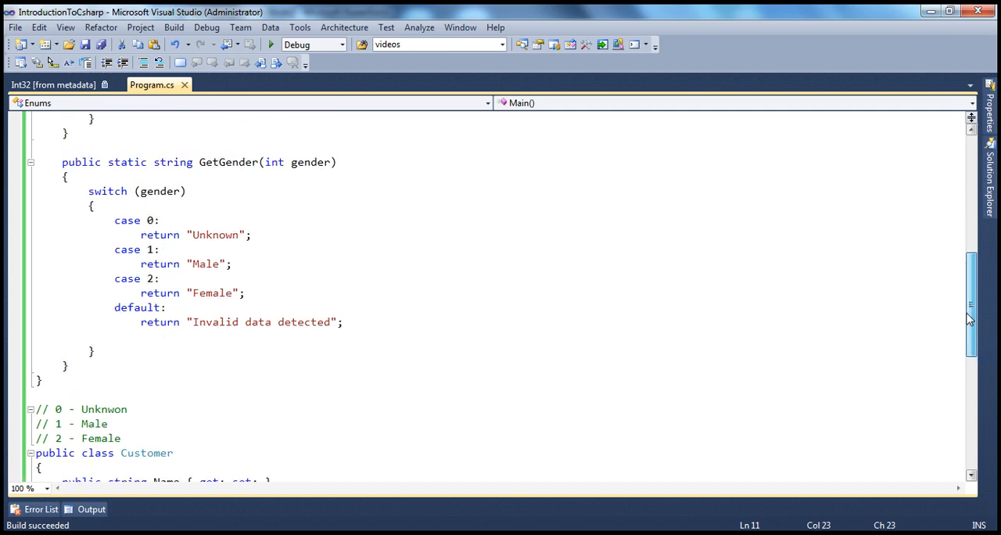
scroll(up, 3)
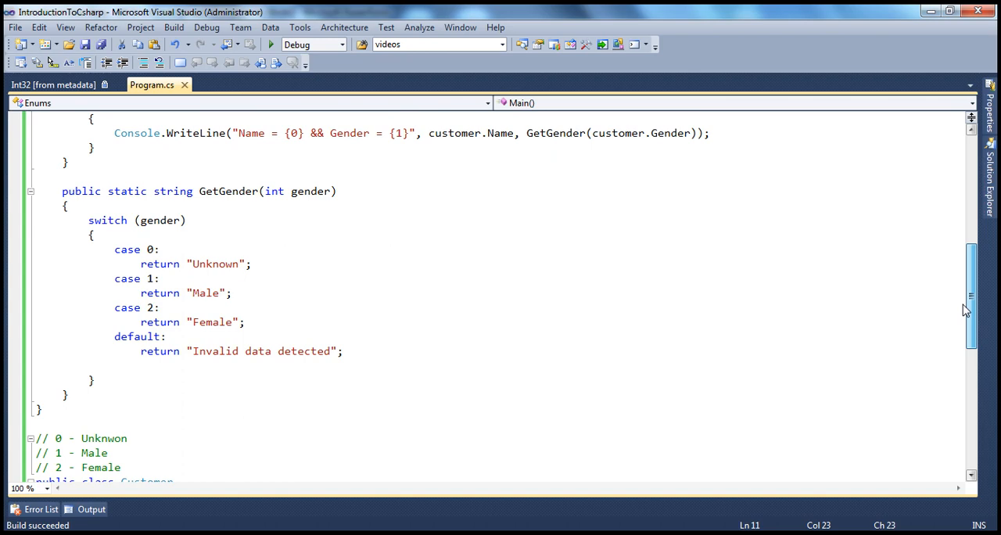
mouse_move(587, 234)
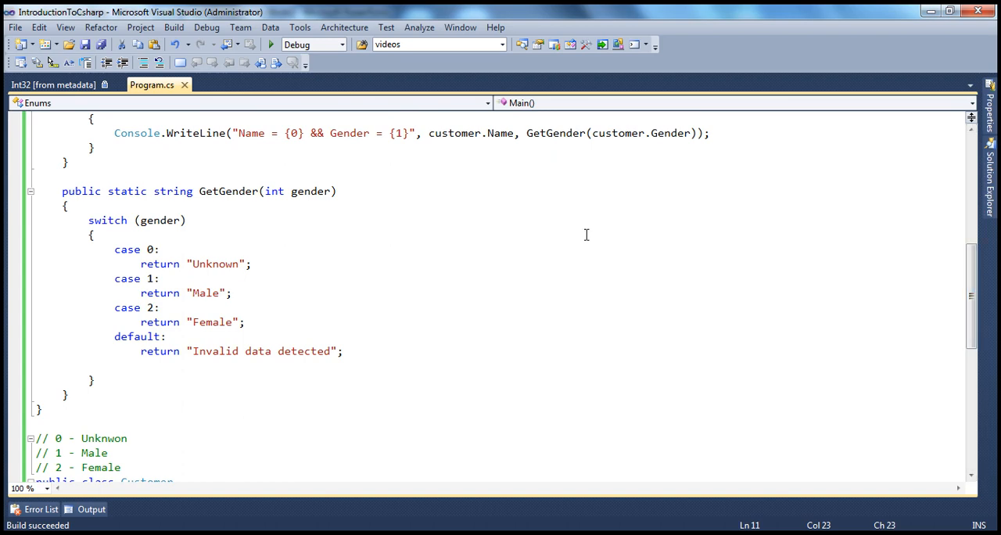
drag(115, 249, 154, 321)
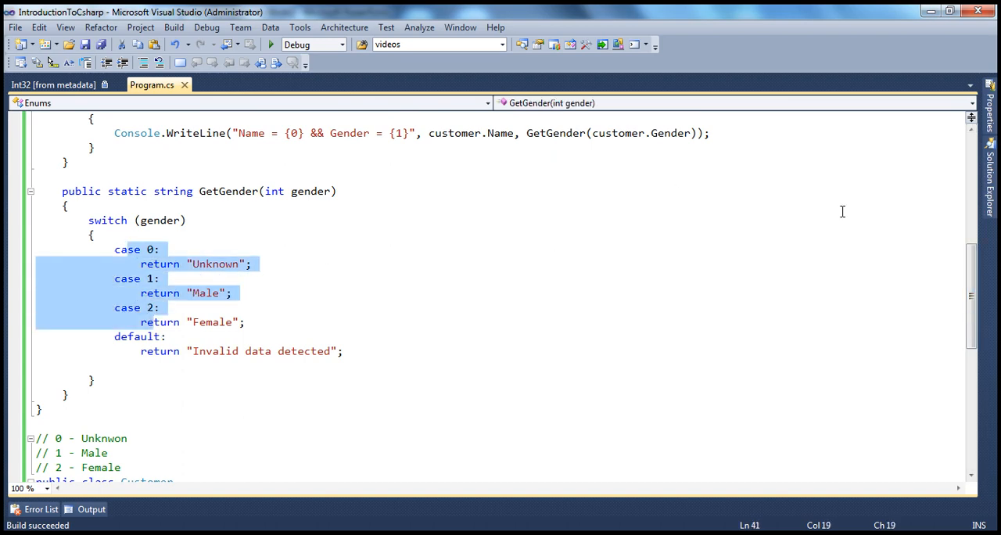
scroll(up, 3)
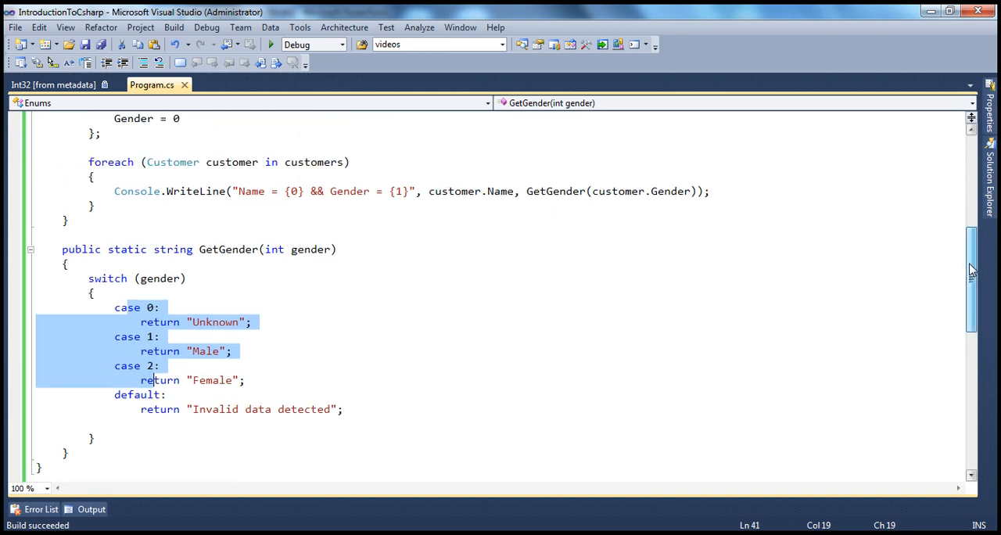
scroll(up, 3)
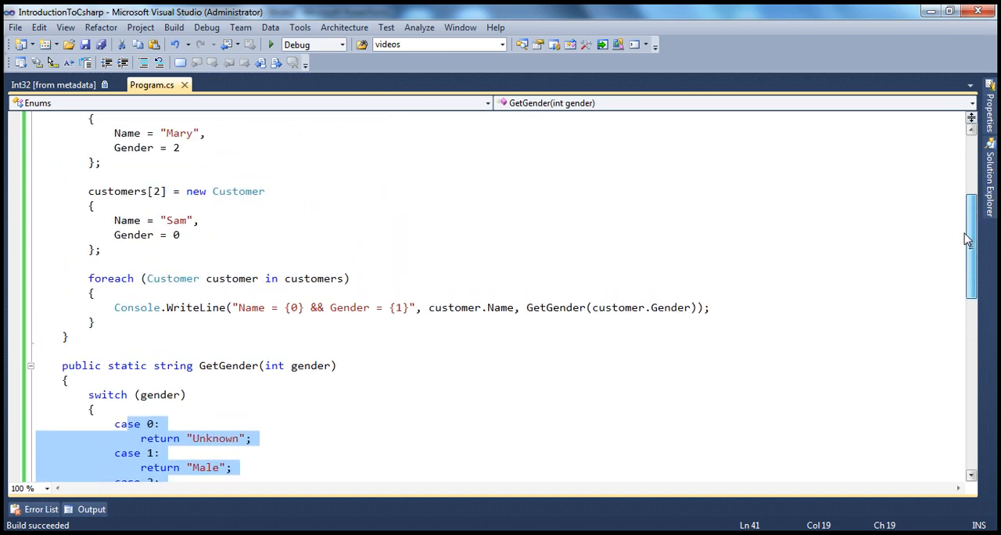
scroll(up, 3)
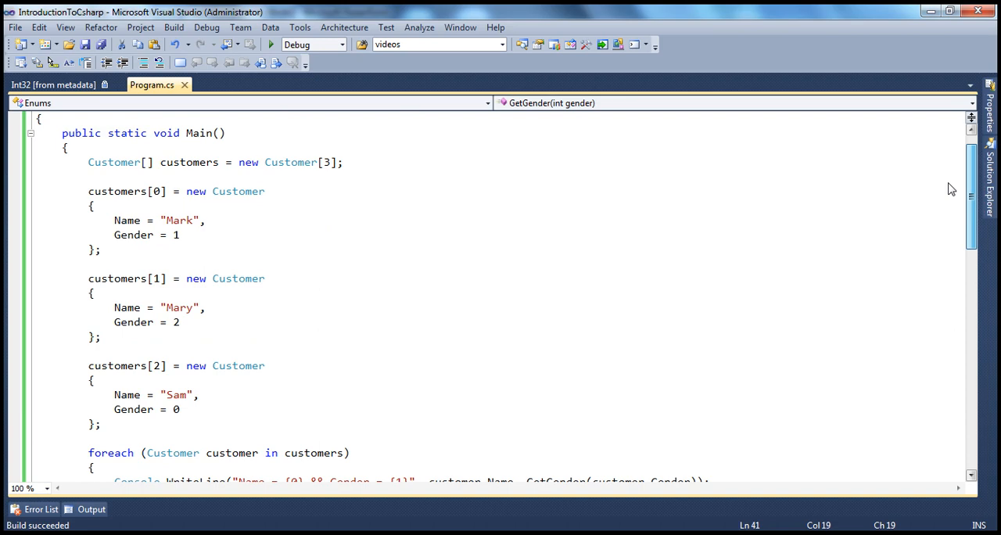
scroll(down, 3)
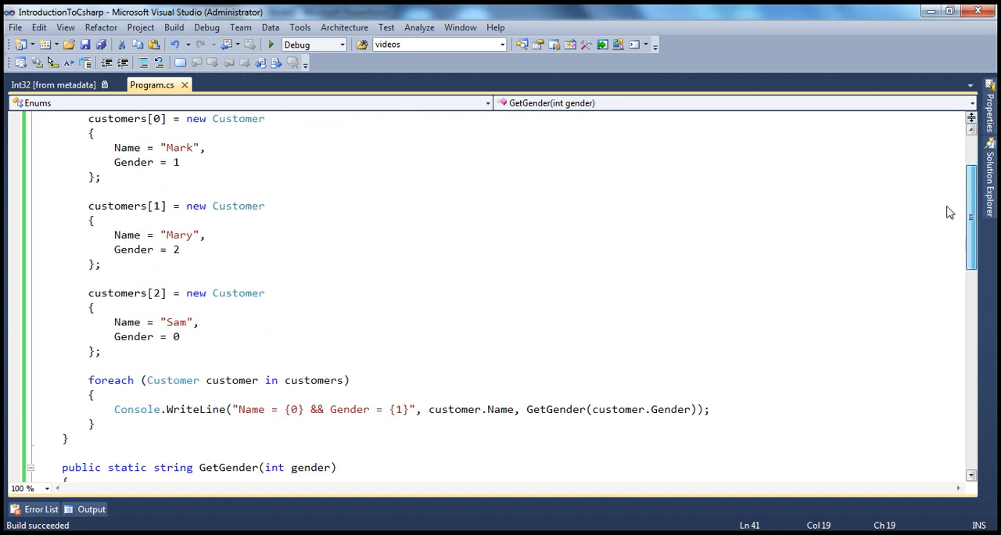
scroll(down, 3)
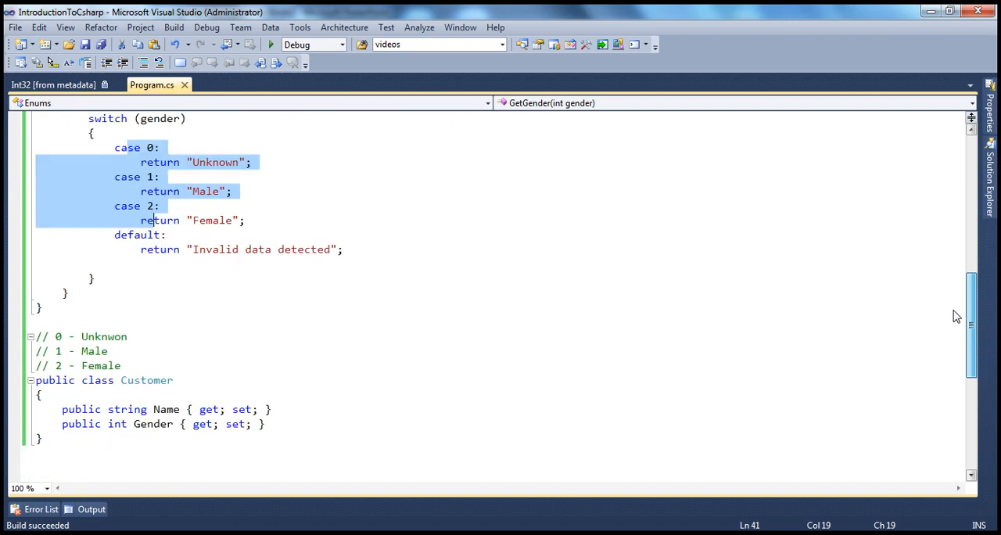
scroll(down, 3)
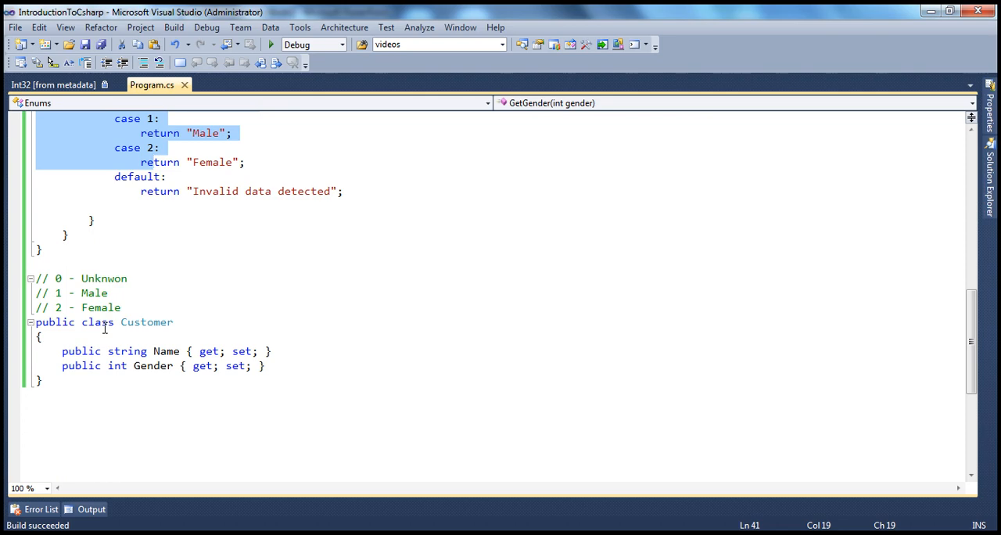
Insert blank lines below the Enums class, above the gender comments
click(35, 263)
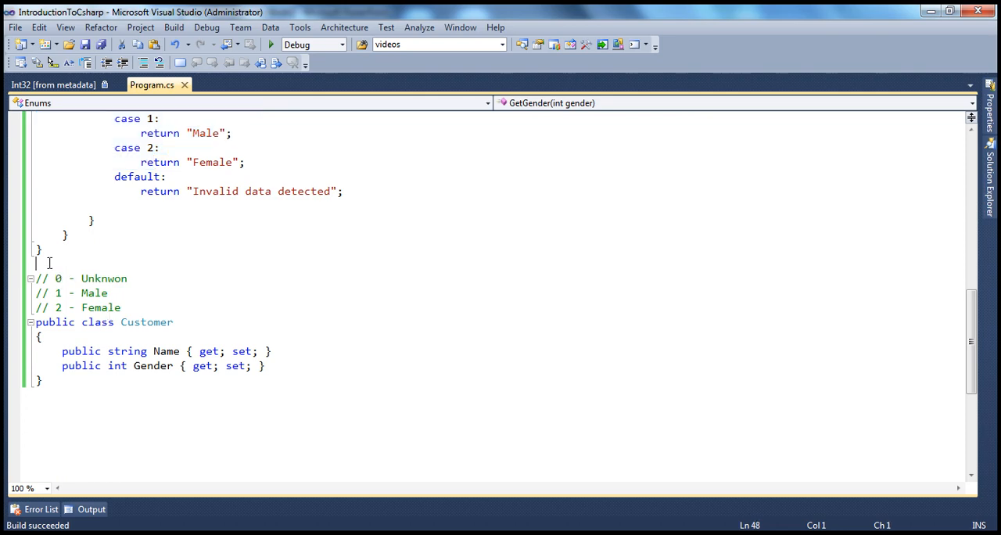
key(Enter)
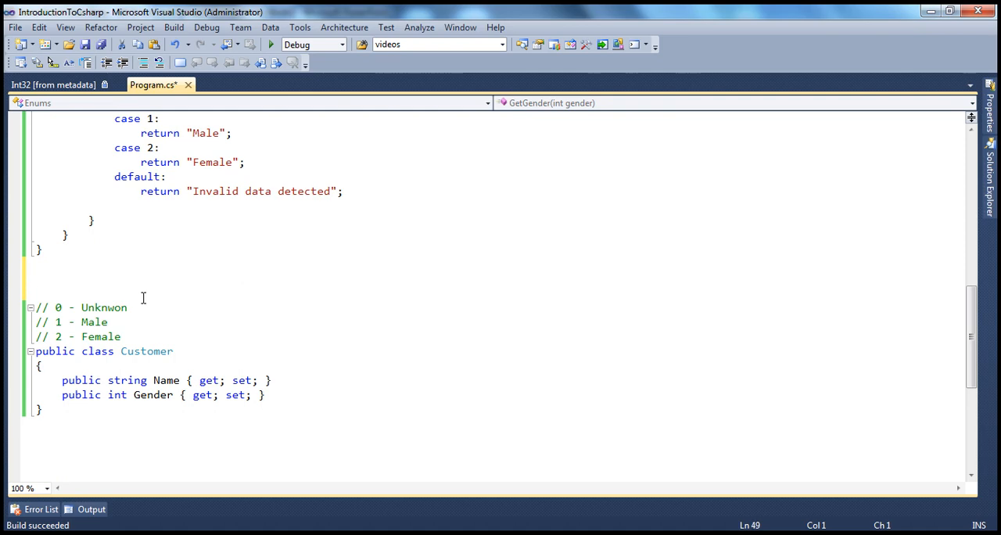
click(35, 278)
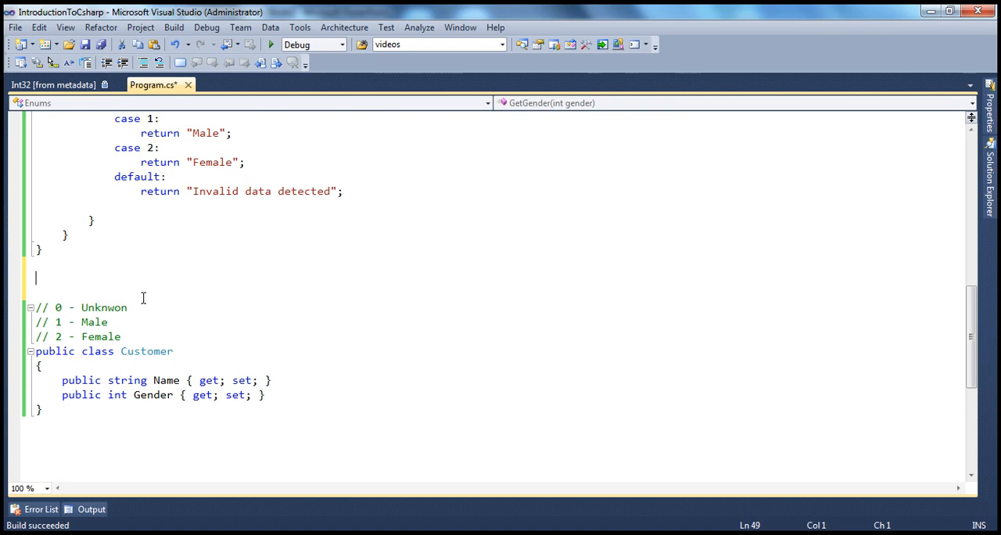
mouse_move(133, 303)
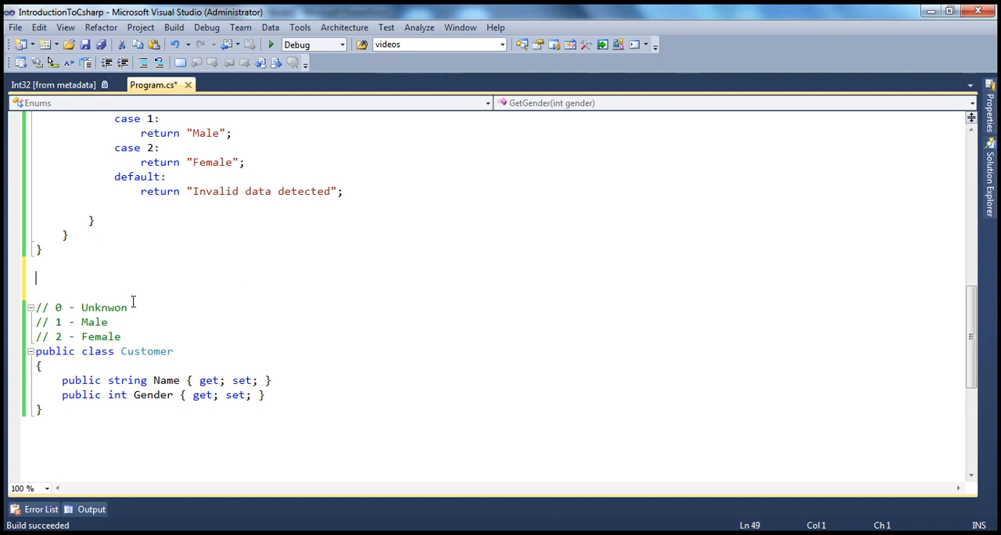
mouse_move(960, 319)
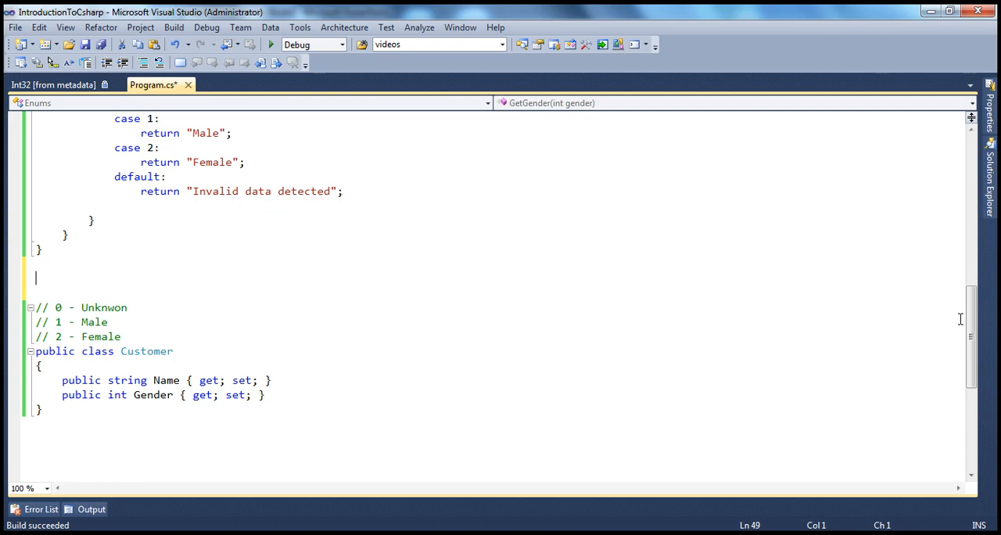
scroll(up, 3)
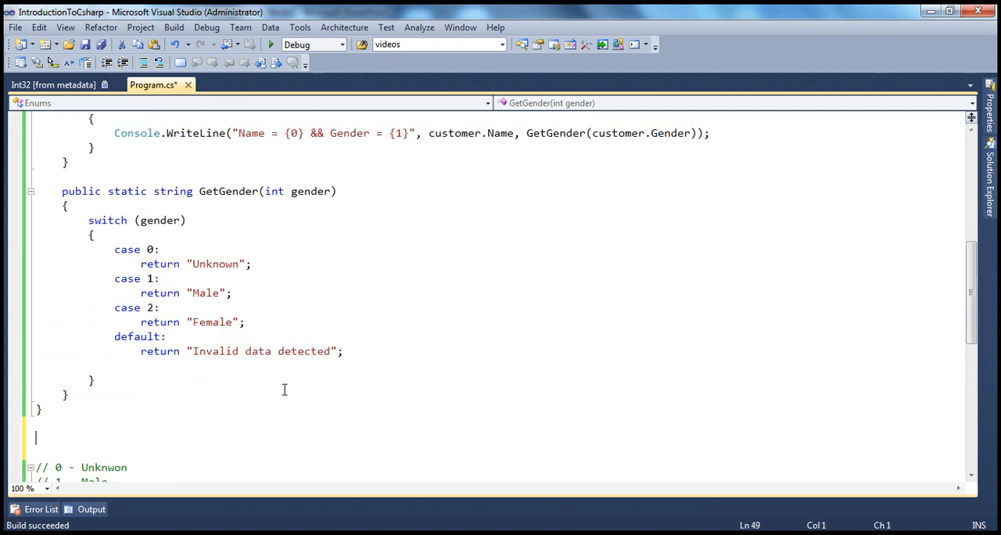
scroll(down, 3)
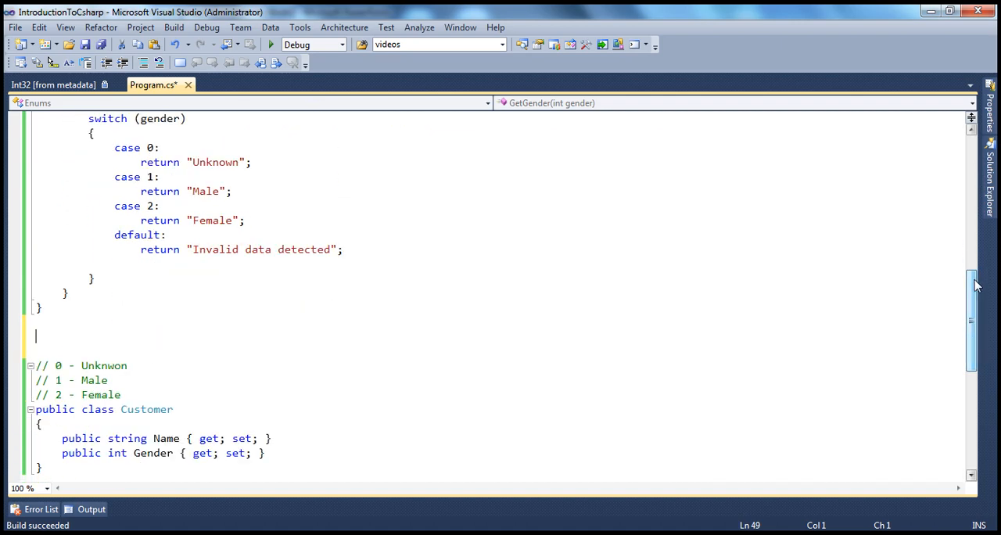
Write 'public enum Gender' with members Unkown, Male and Female, then select Female
text(public)
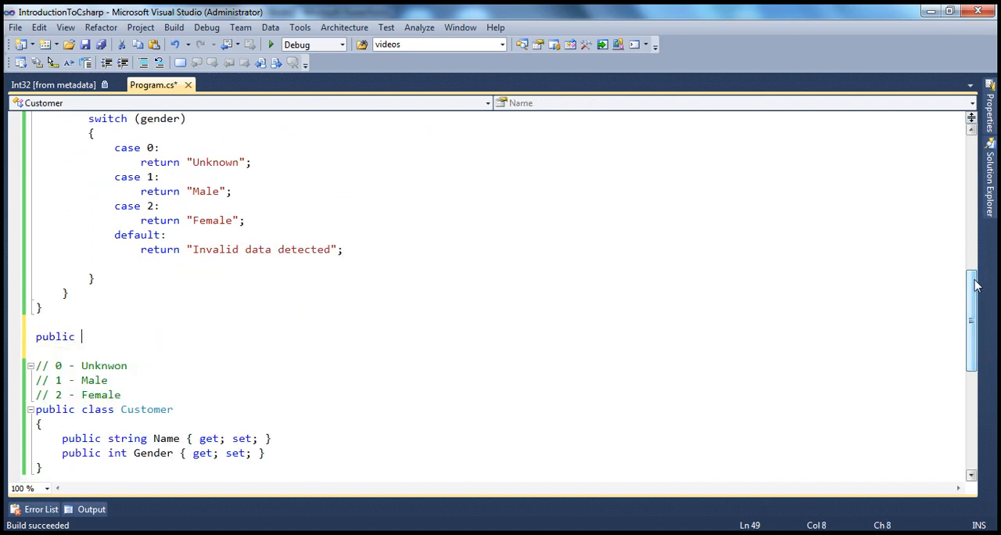
text(enum)
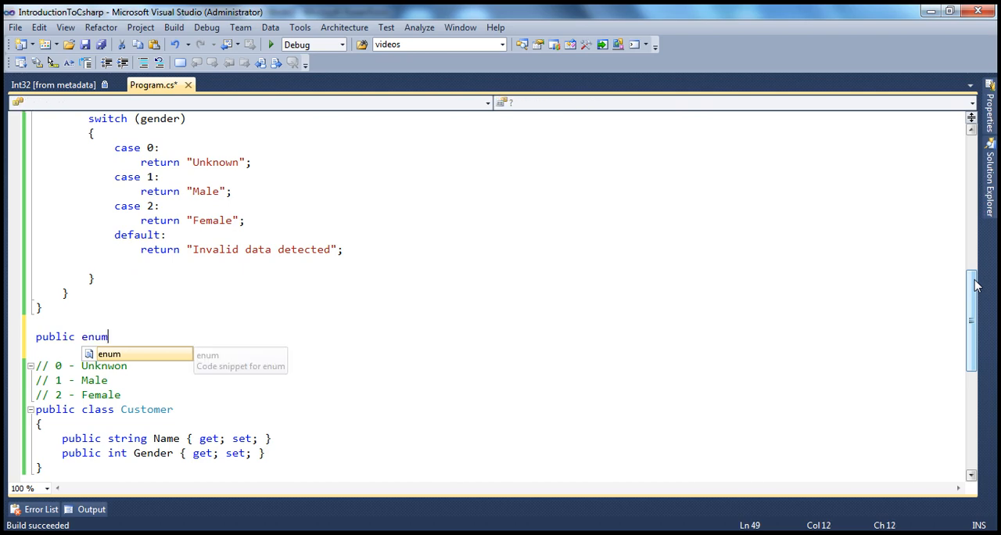
text(Gender)
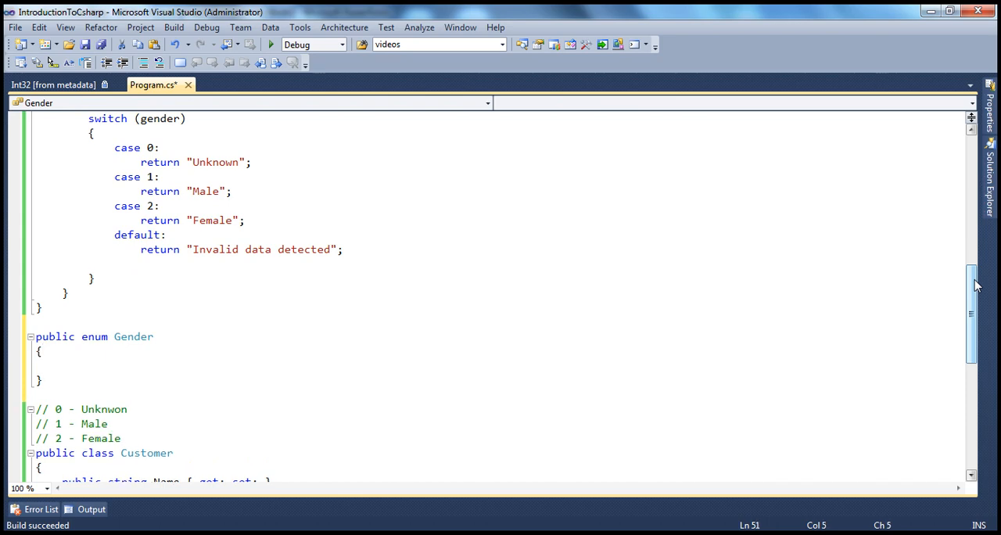
text(Unkow)
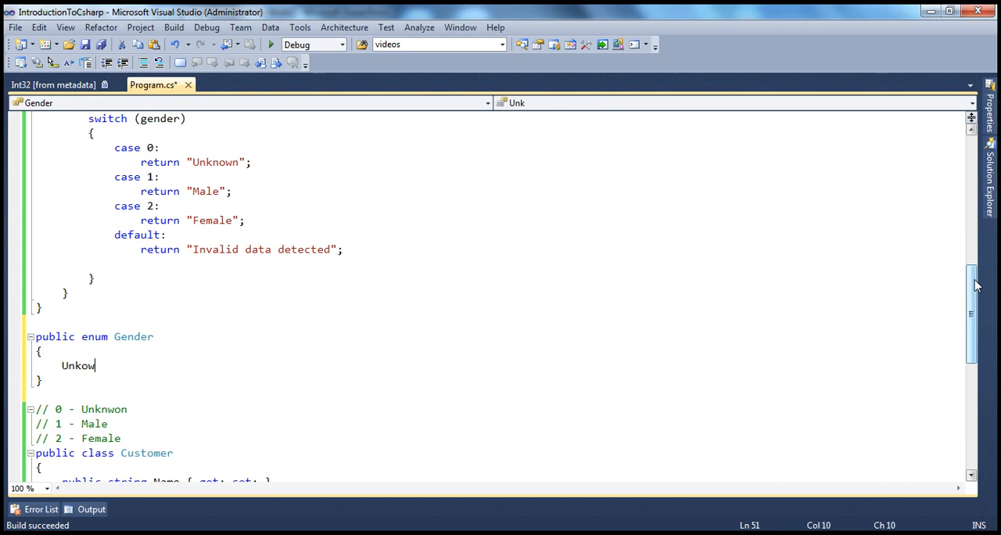
text(n,)
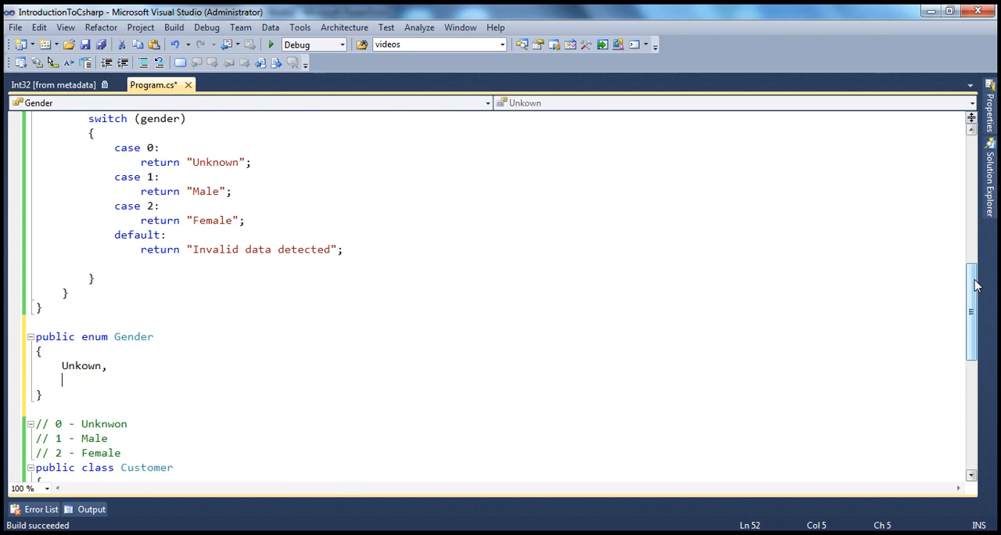
text(Male)
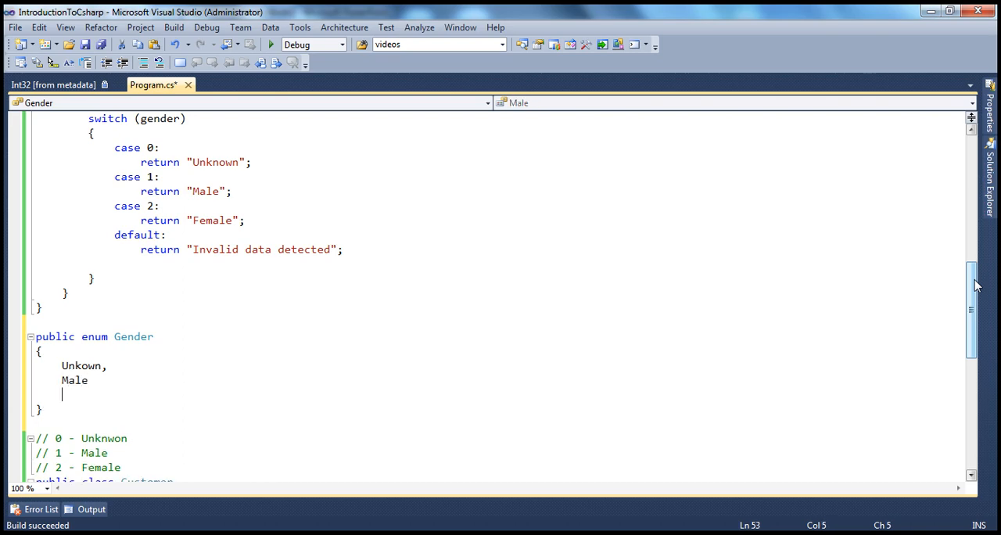
text(,)
text(Female)
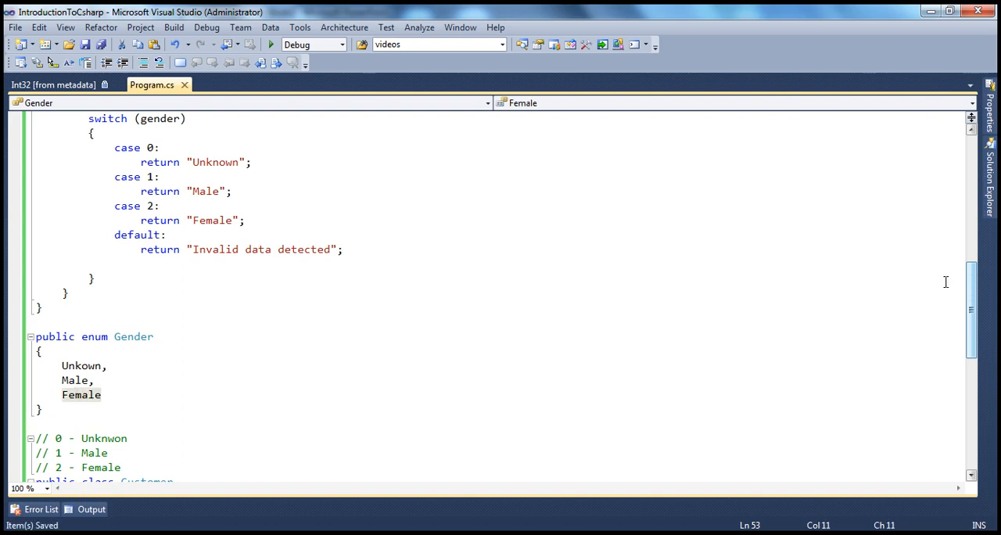
mouse_move(61, 362)
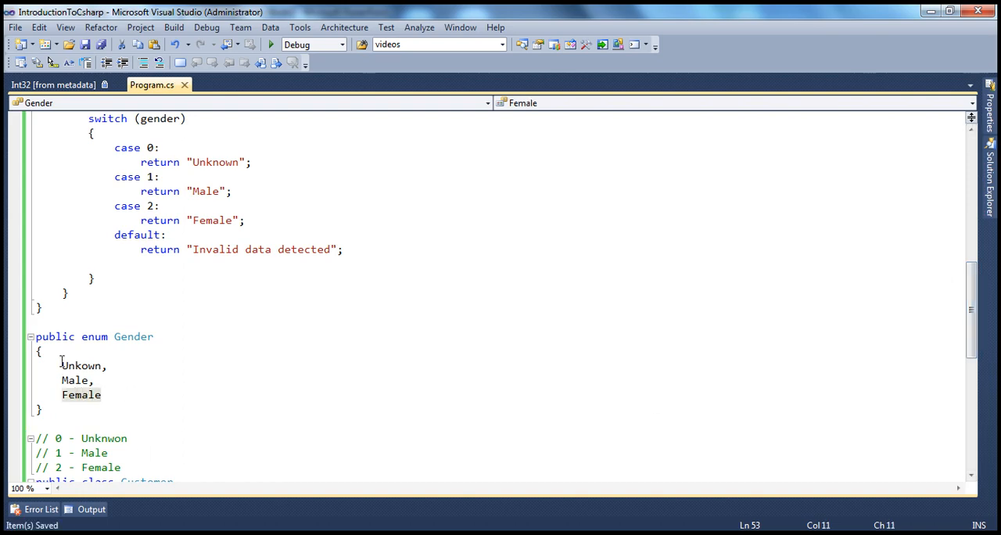
double_click(133, 336)
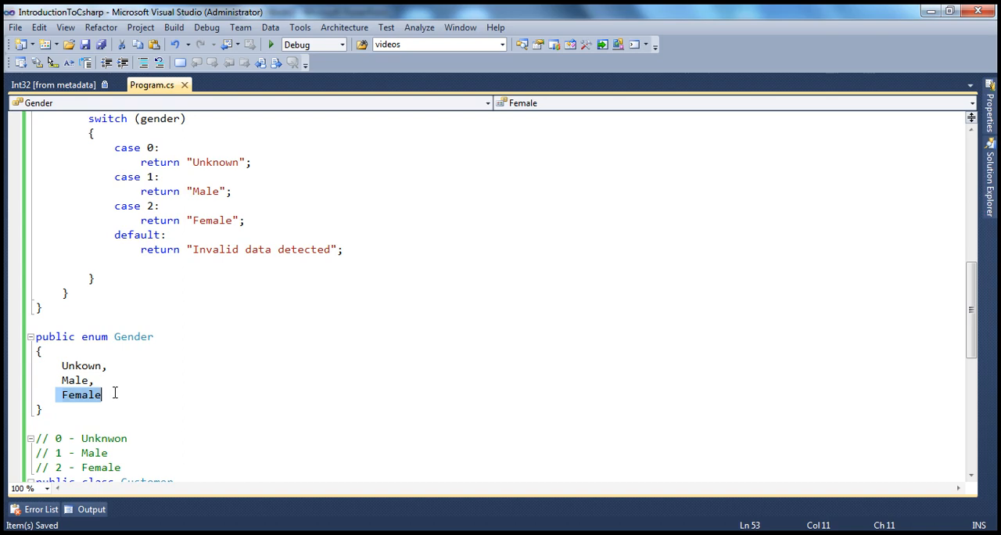
mouse_move(227, 281)
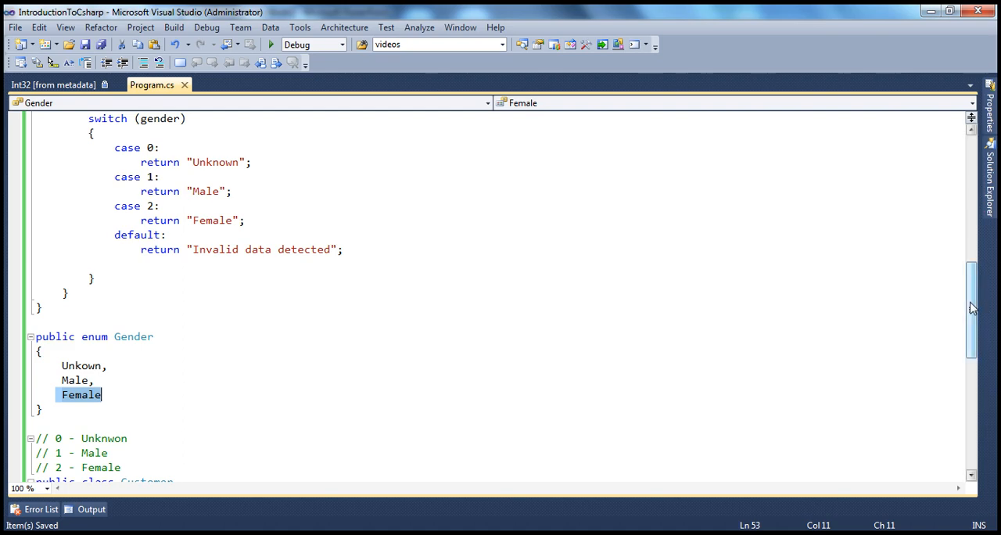
Change the Customer class's Gender property type from int to Gender
scroll(up, 3)
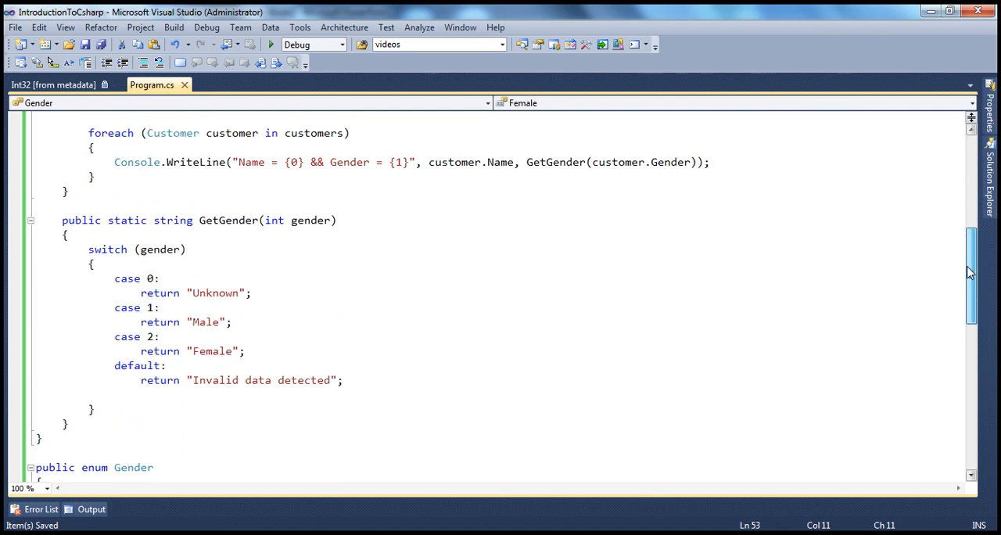
scroll(down, 3)
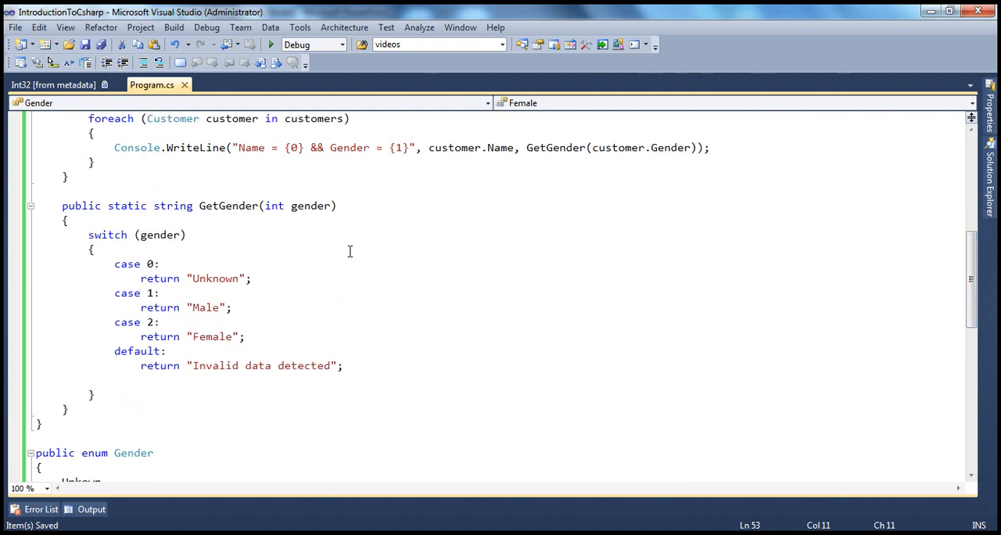
mouse_move(421, 230)
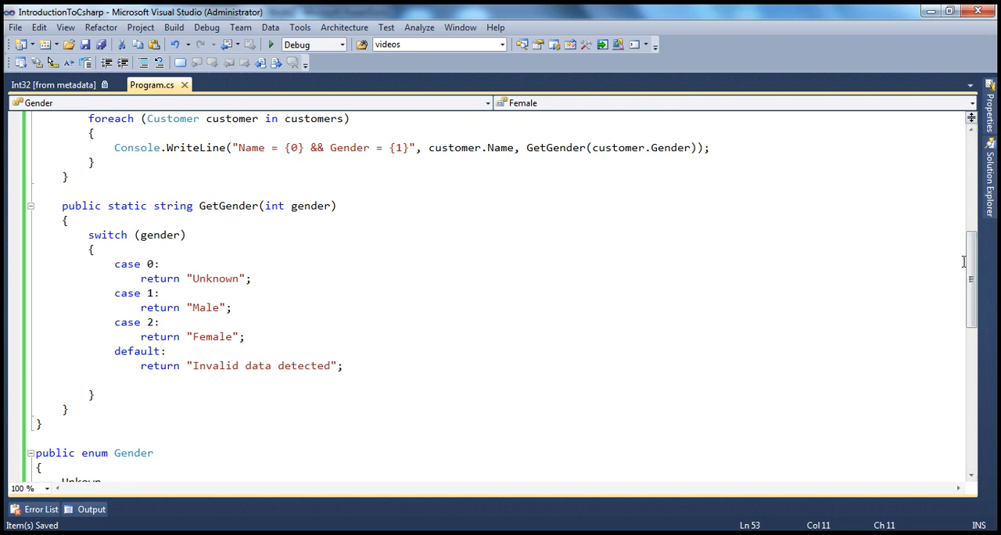
scroll(down, 3)
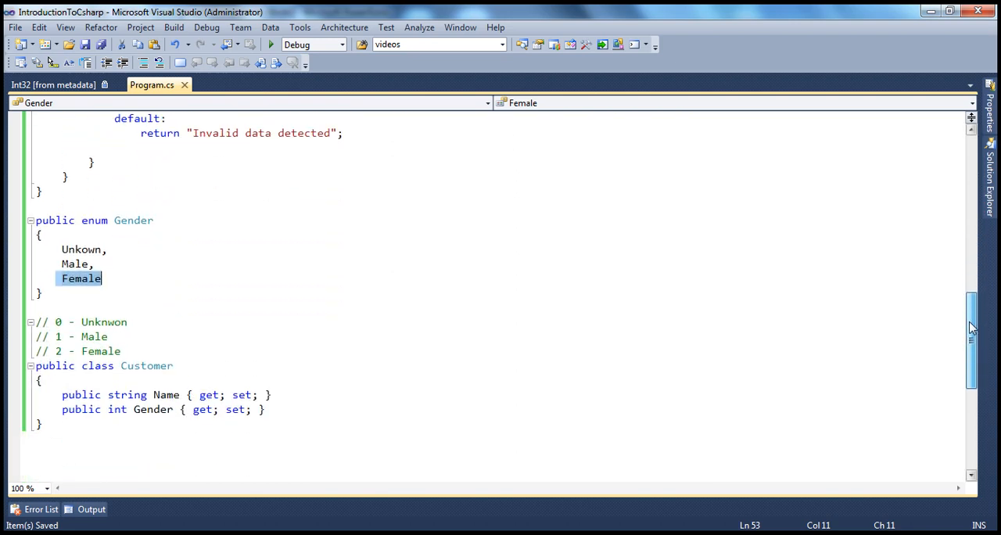
scroll(up, 3)
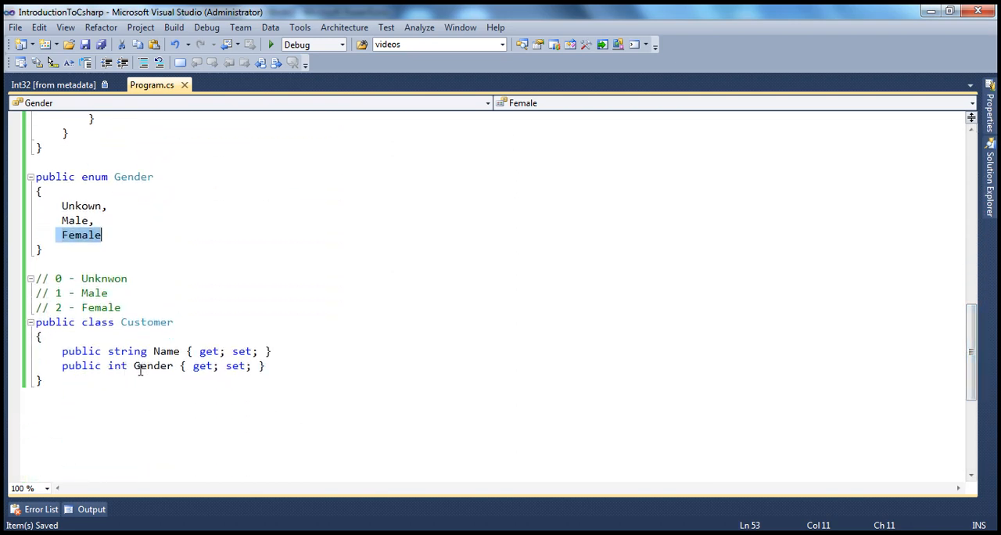
mouse_move(116, 366)
text(G)
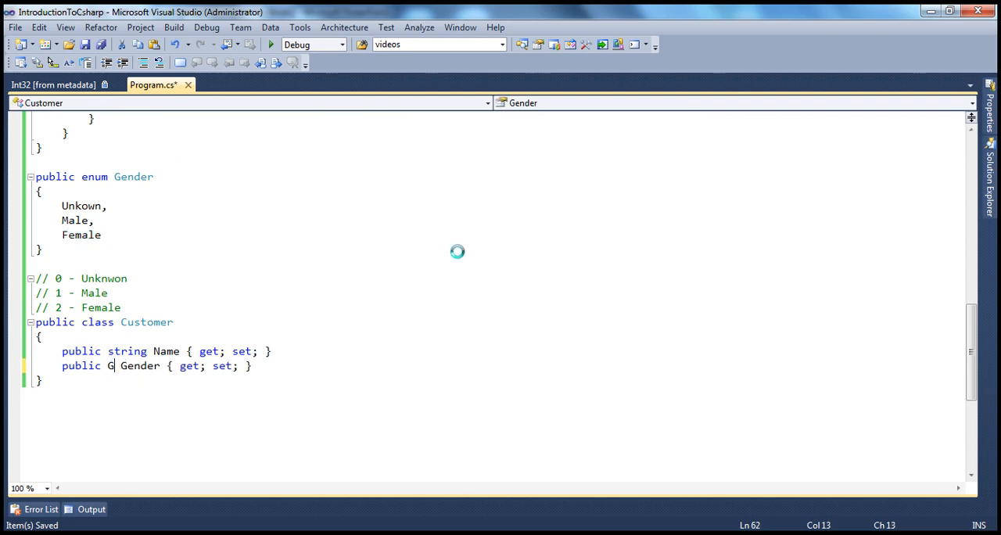
text(ender)
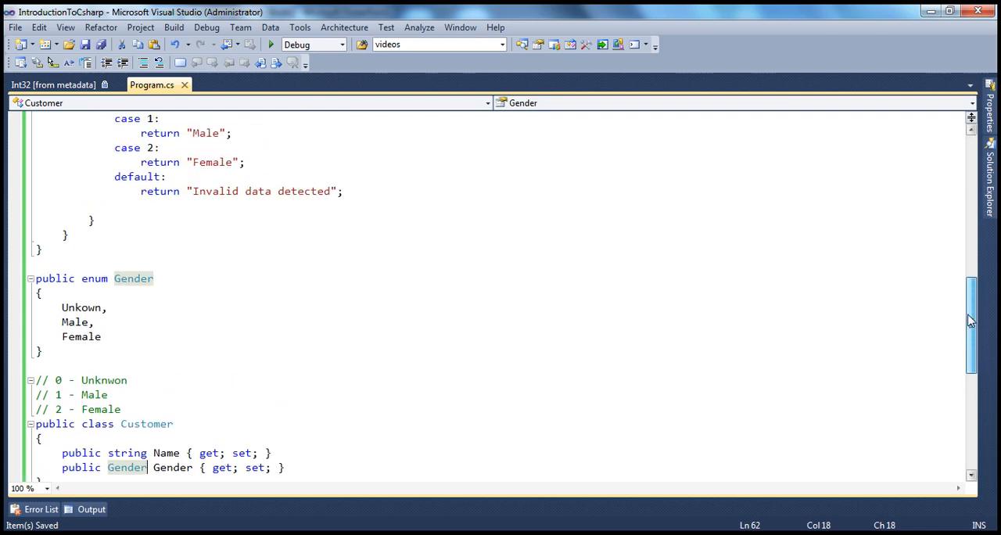
scroll(up, 3)
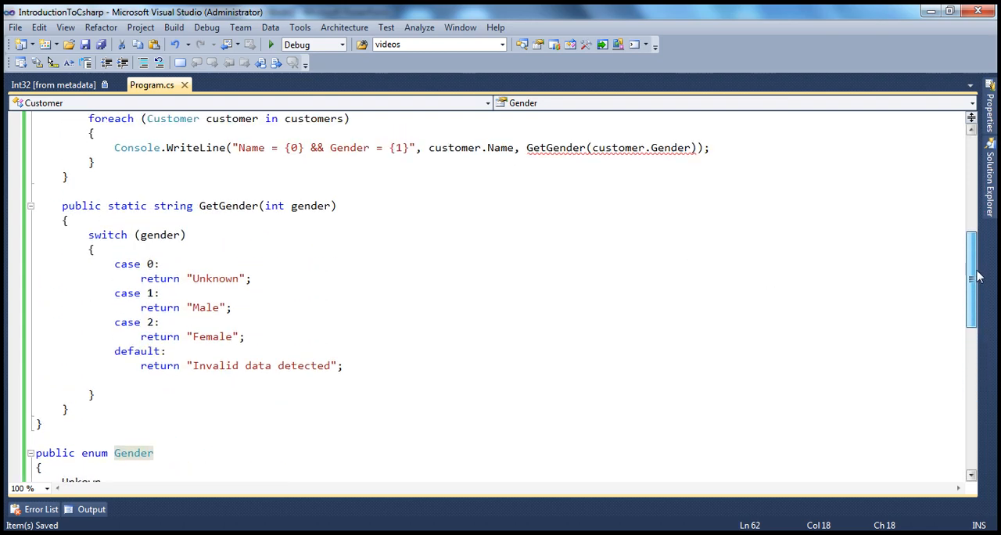
Replace GetGender's cases 0, 1, 2 with Gender.Unkown, Gender.Male and Gender.Female
scroll(down, 3)
text(Gender)
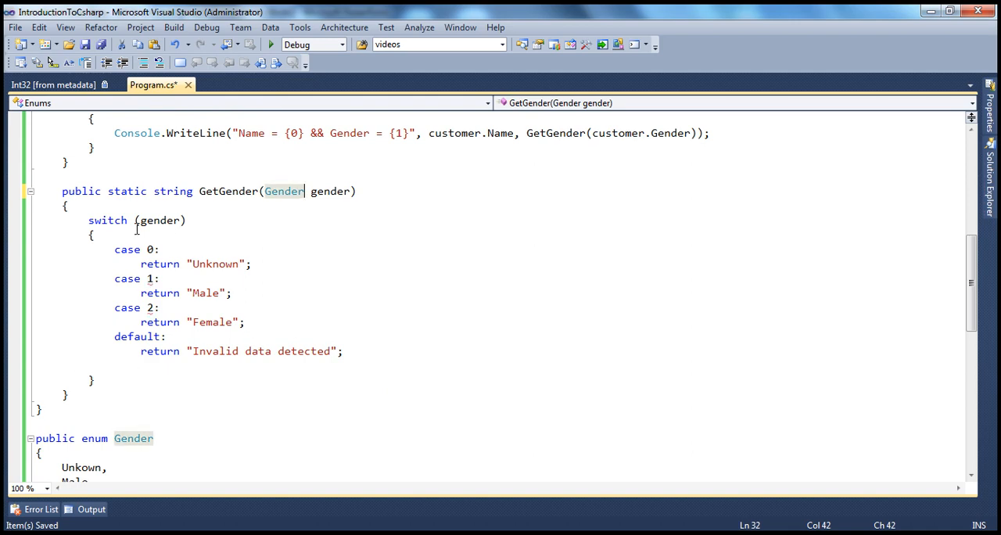
mouse_move(284, 191)
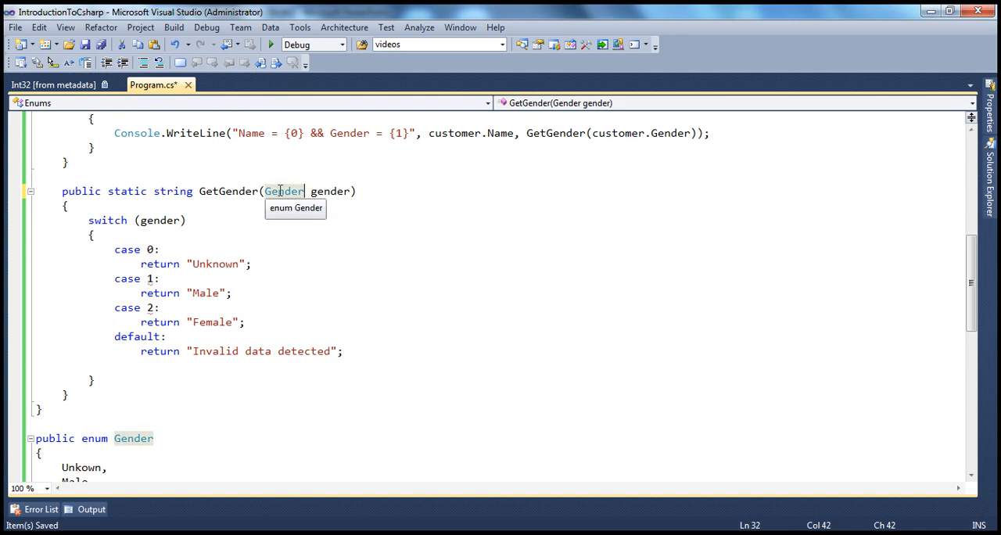
mouse_move(175, 240)
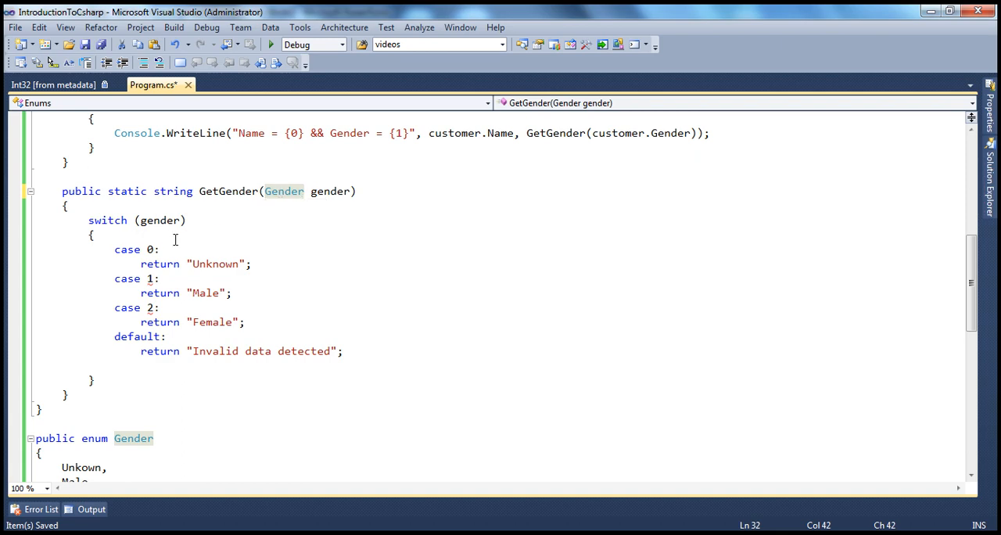
mouse_move(148, 249)
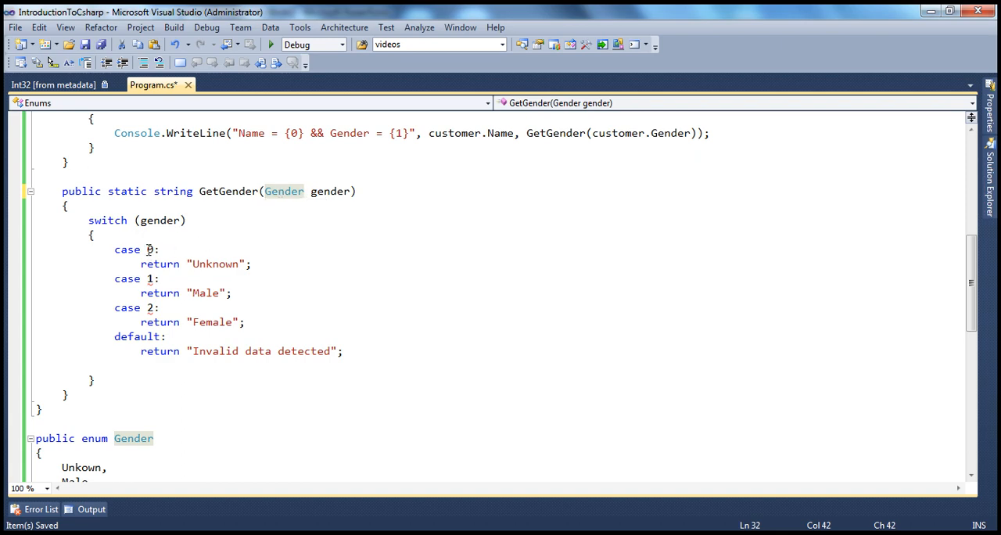
click(149, 249)
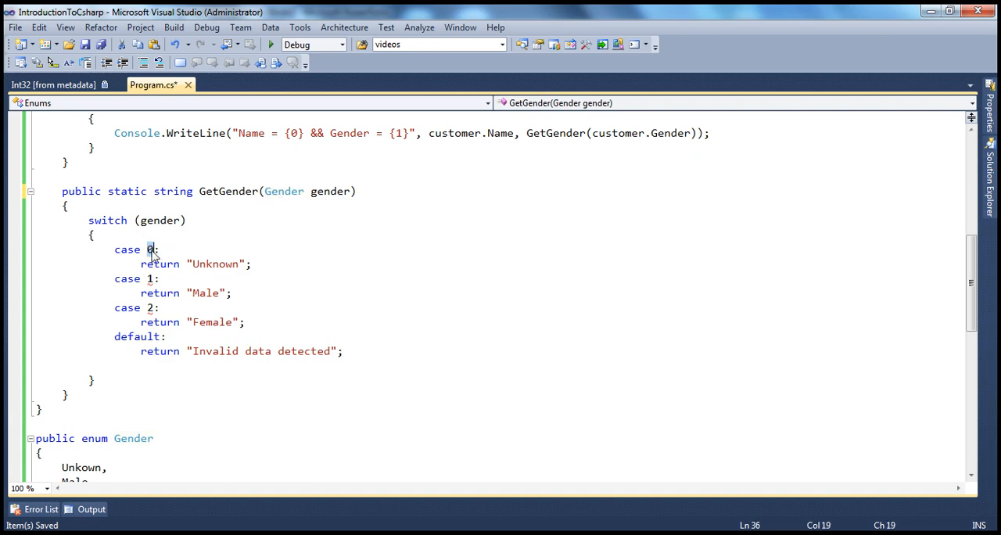
text(Gender)
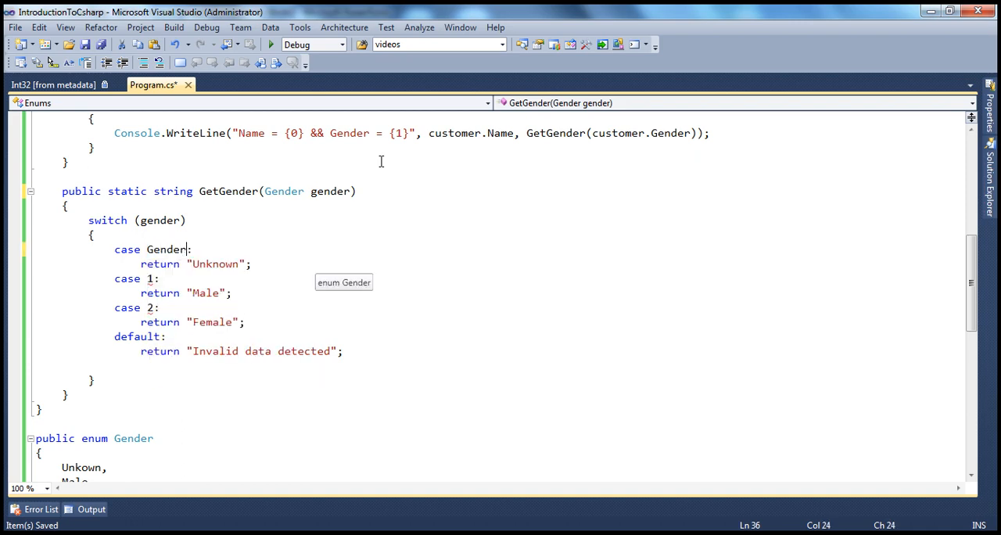
text(.u)
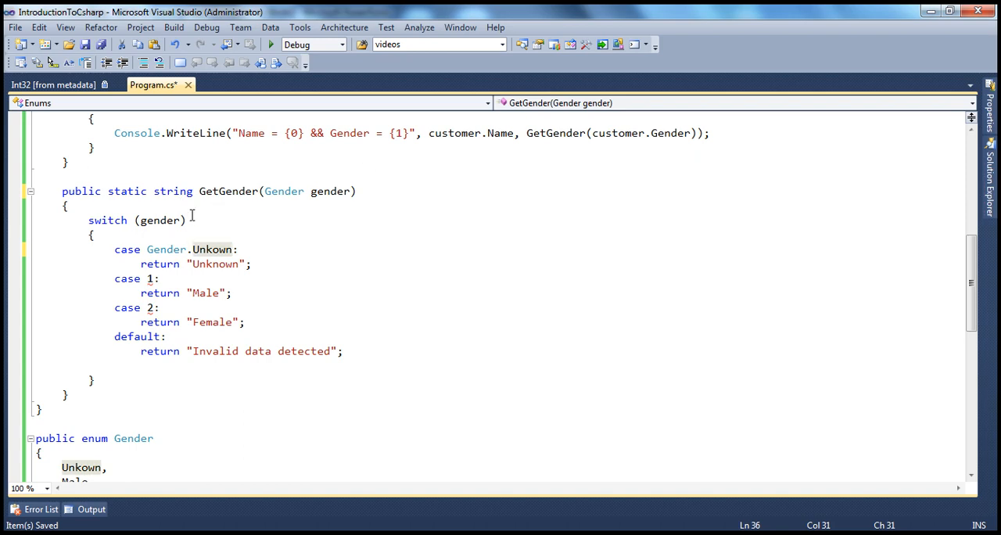
mouse_move(165, 249)
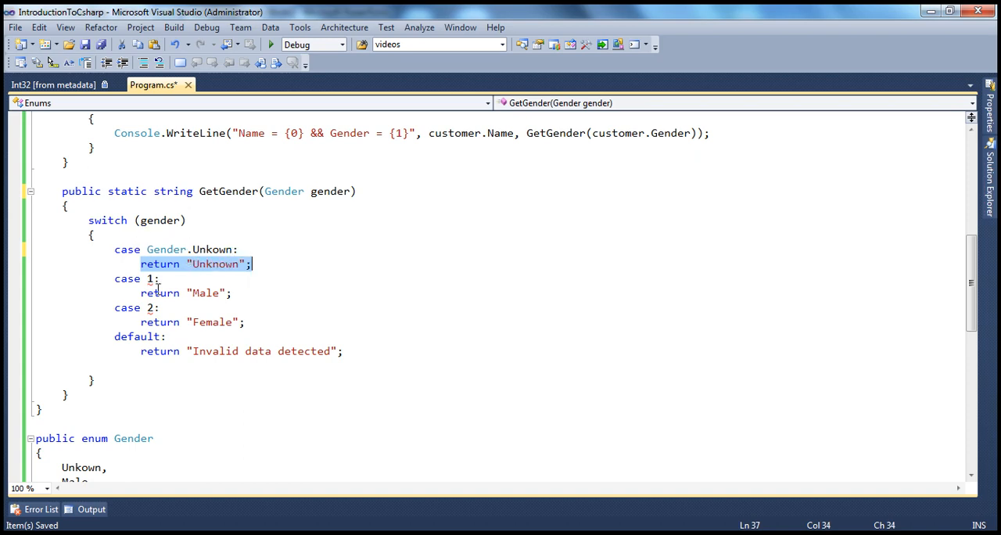
mouse_move(165, 249)
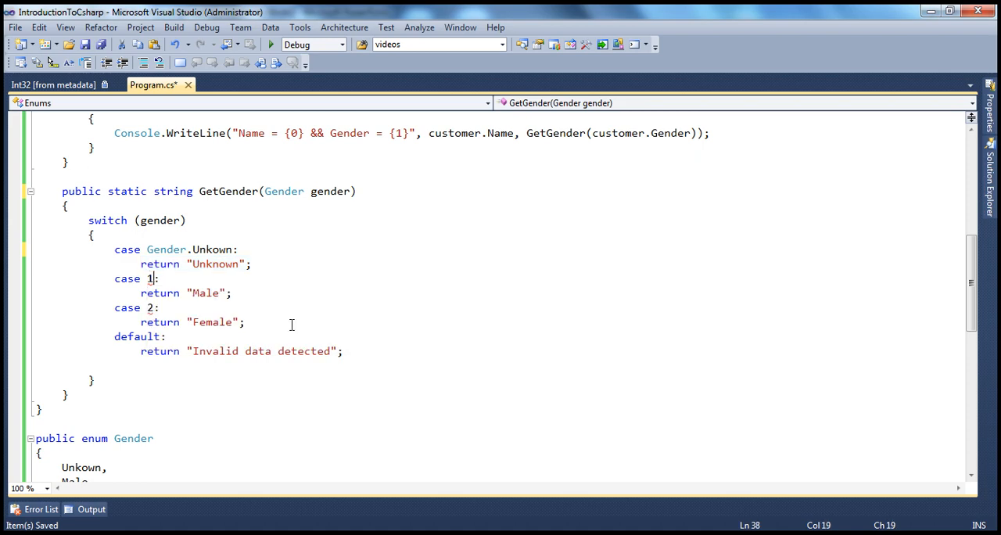
text(Gender)
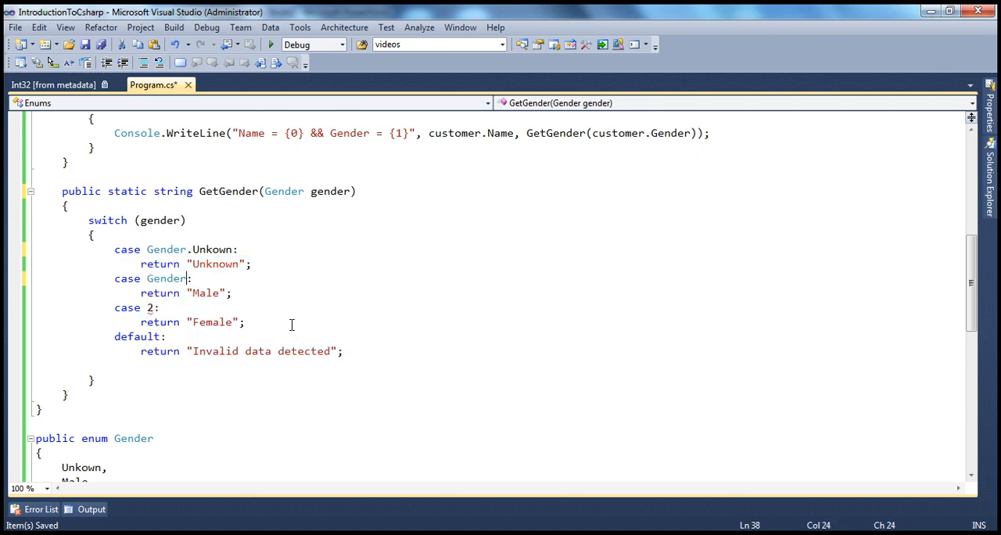
text(ma)
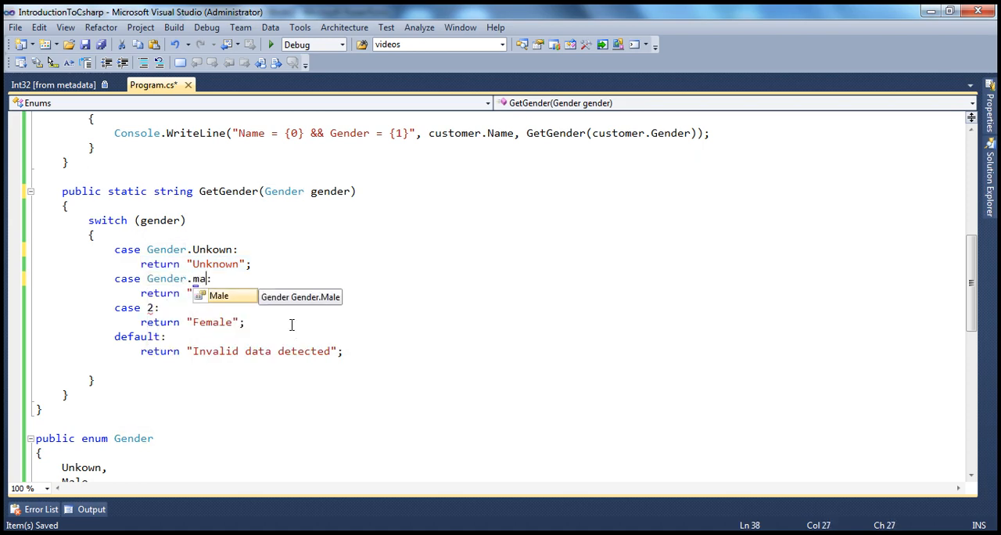
key(backspace)
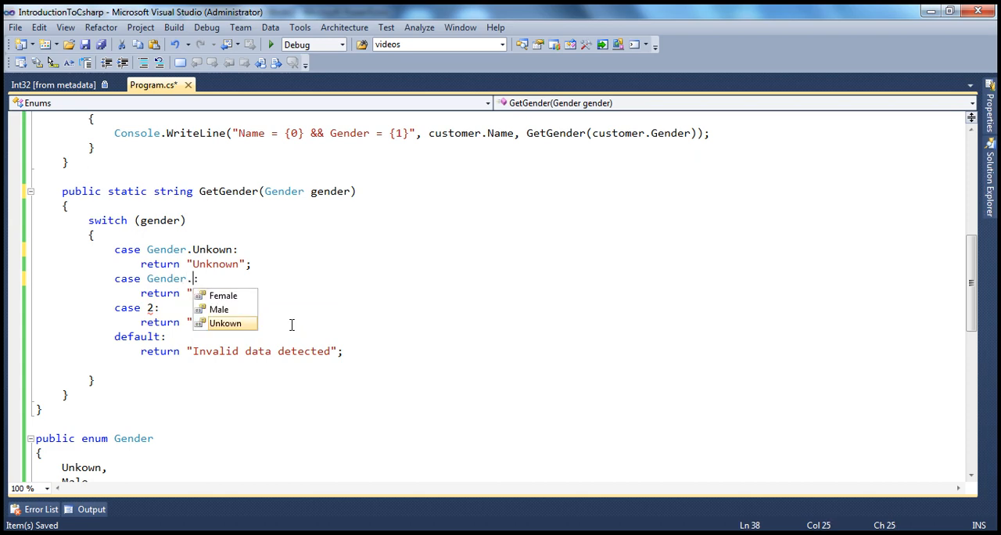
mouse_move(247, 315)
text(Gender)
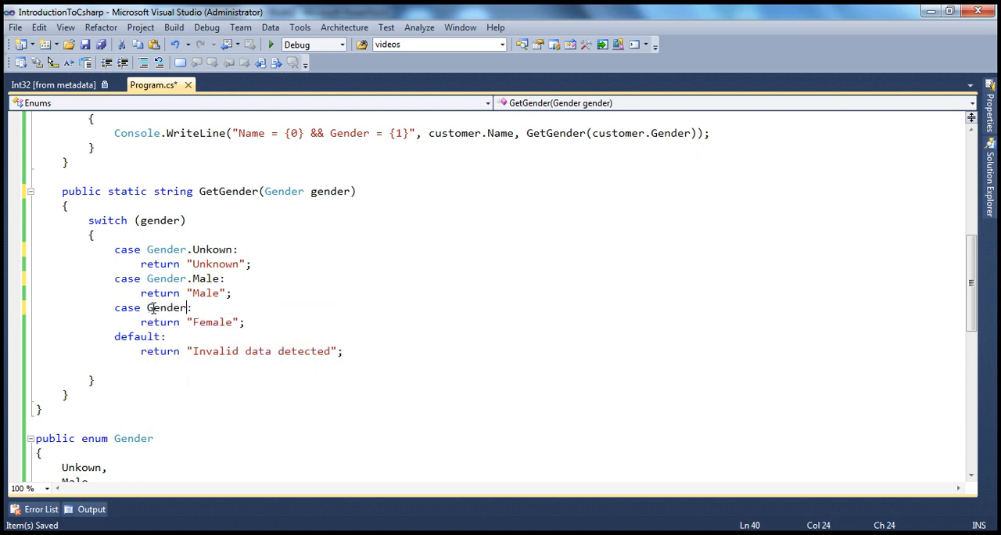
text(Female)
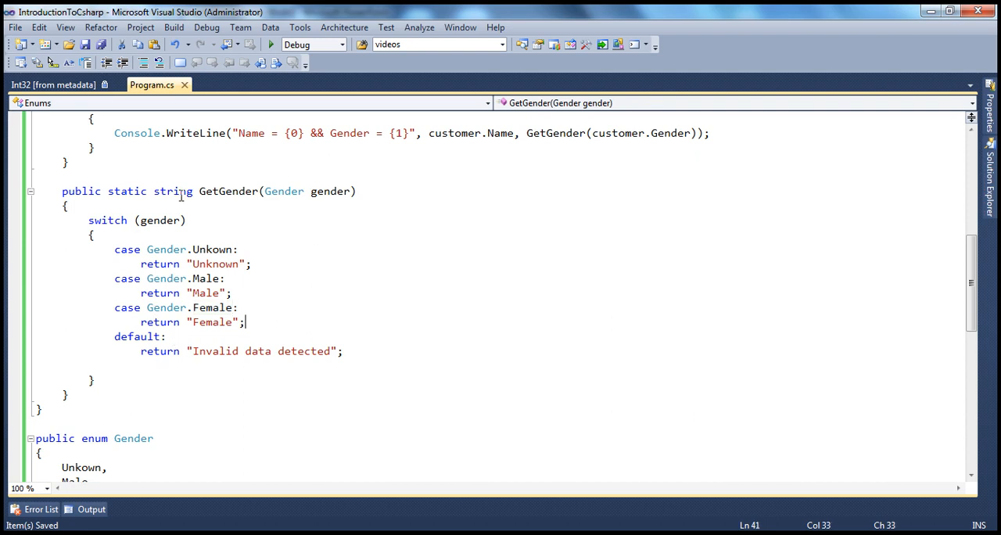
mouse_move(759, 326)
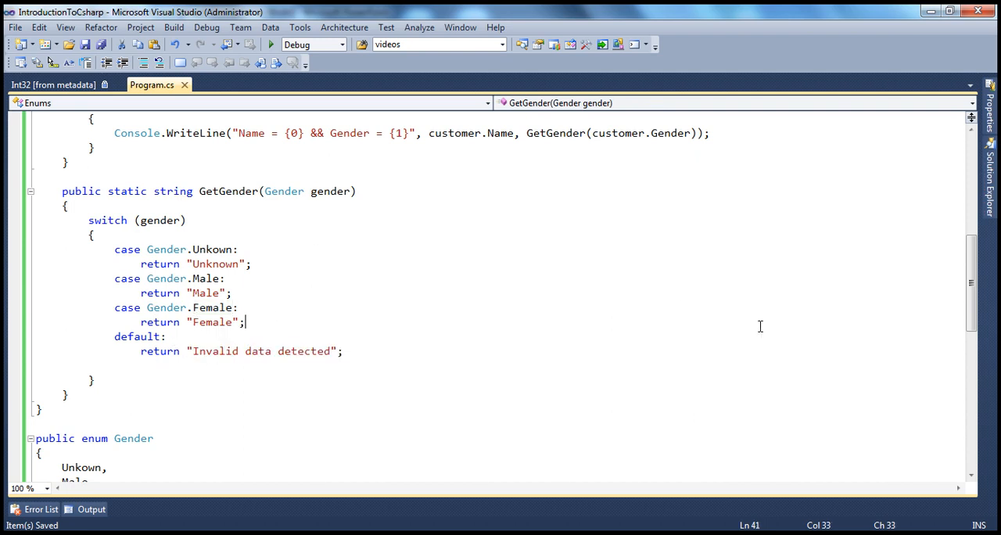
Assign Gender.Male to Mark's Gender instead of 1
scroll(up, 3)
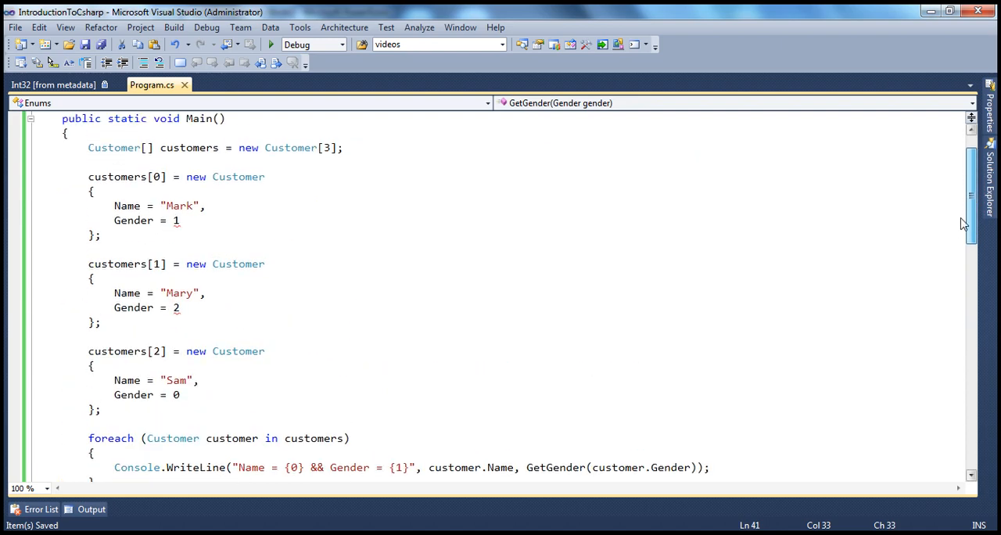
scroll(up, 3)
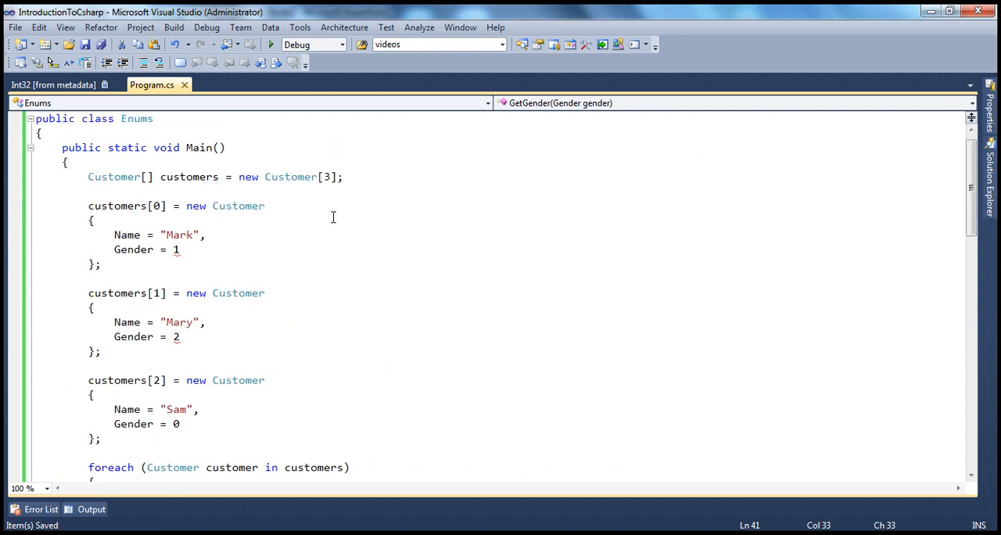
mouse_move(133, 249)
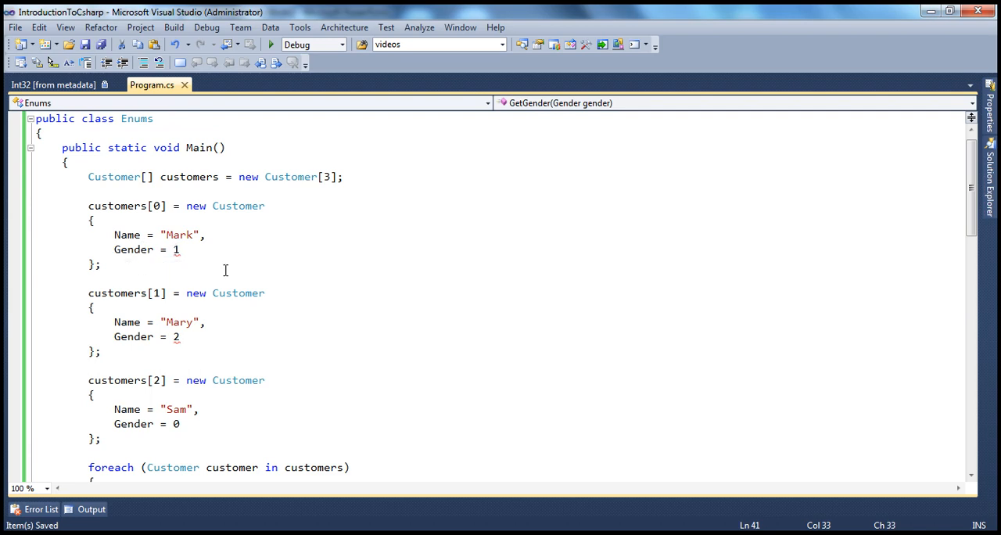
mouse_move(232, 258)
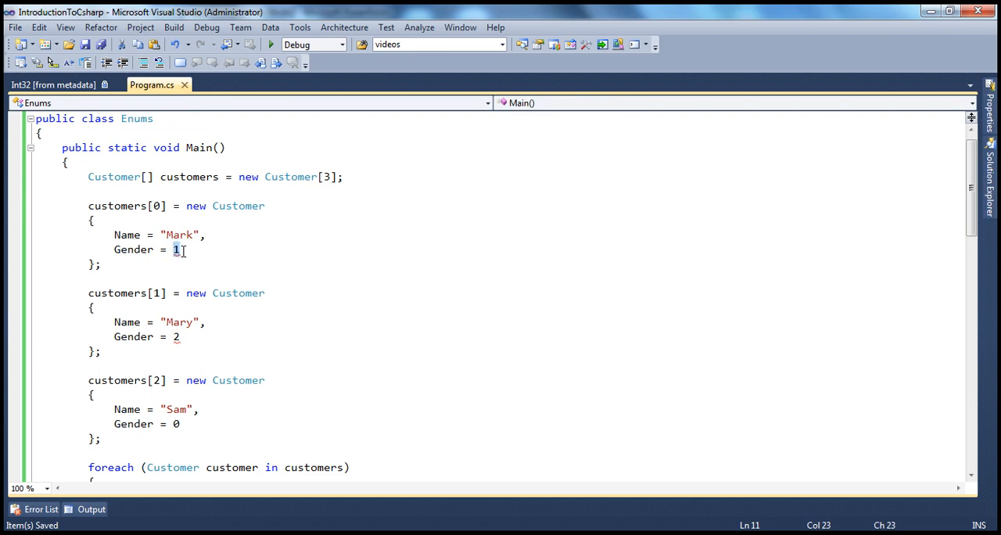
mouse_move(240, 293)
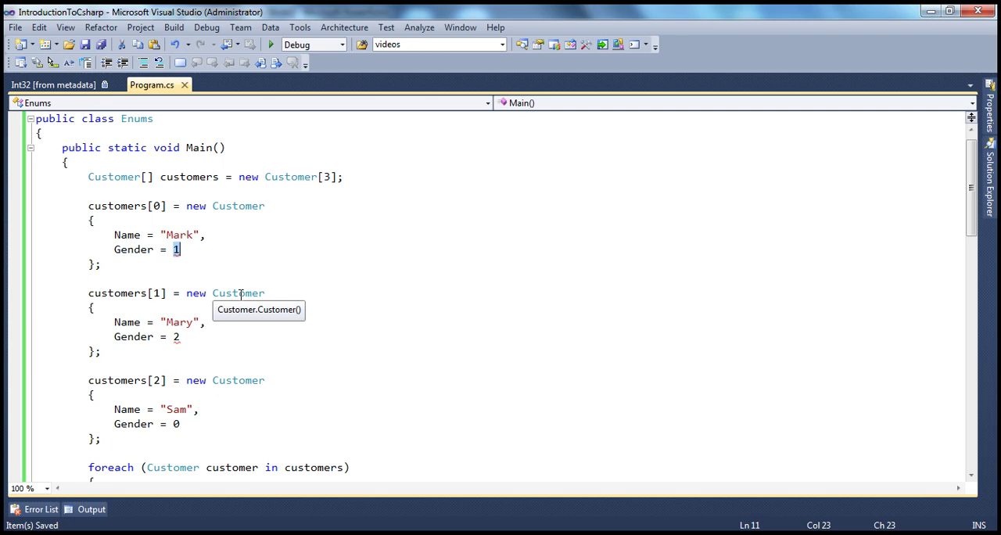
text(Gender.)
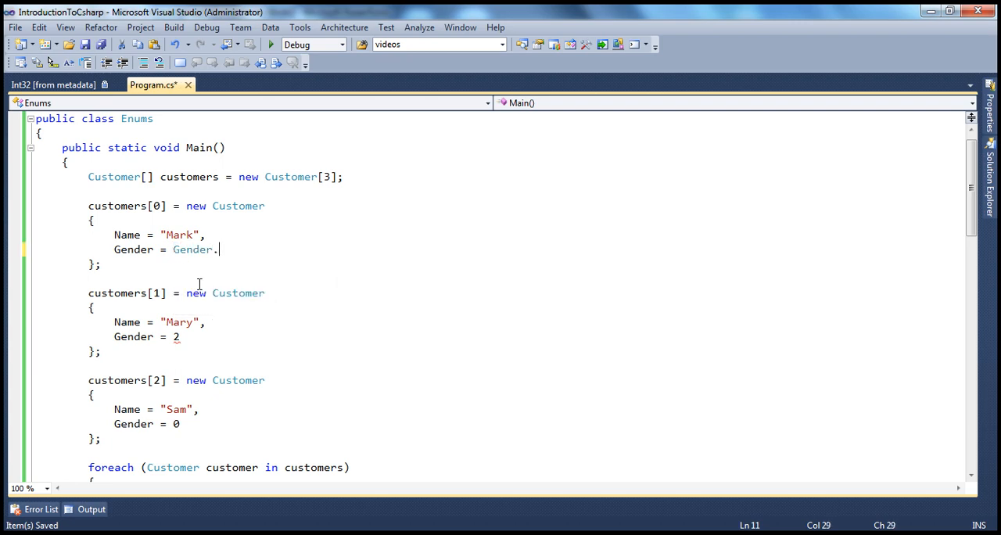
text(Male)
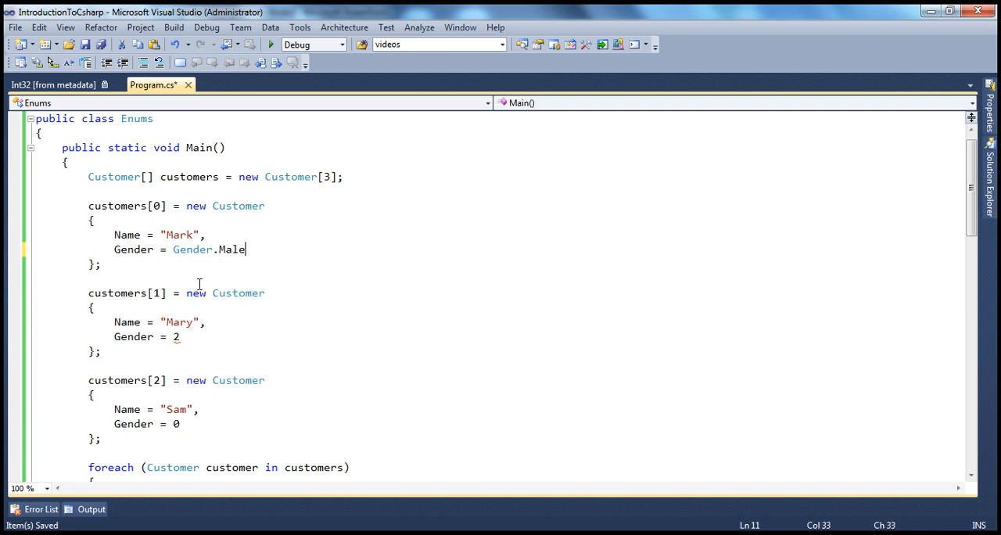
mouse_move(133, 336)
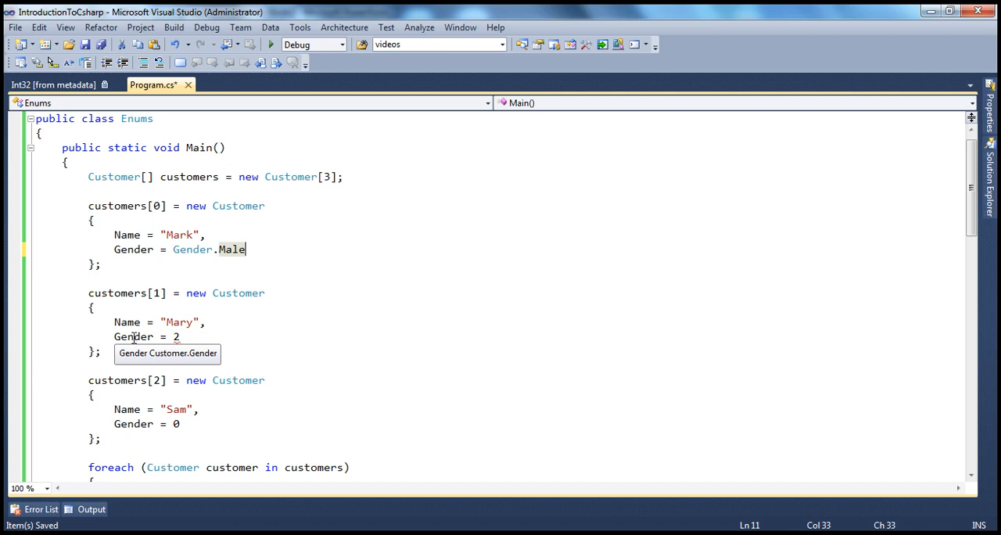
mouse_move(127, 321)
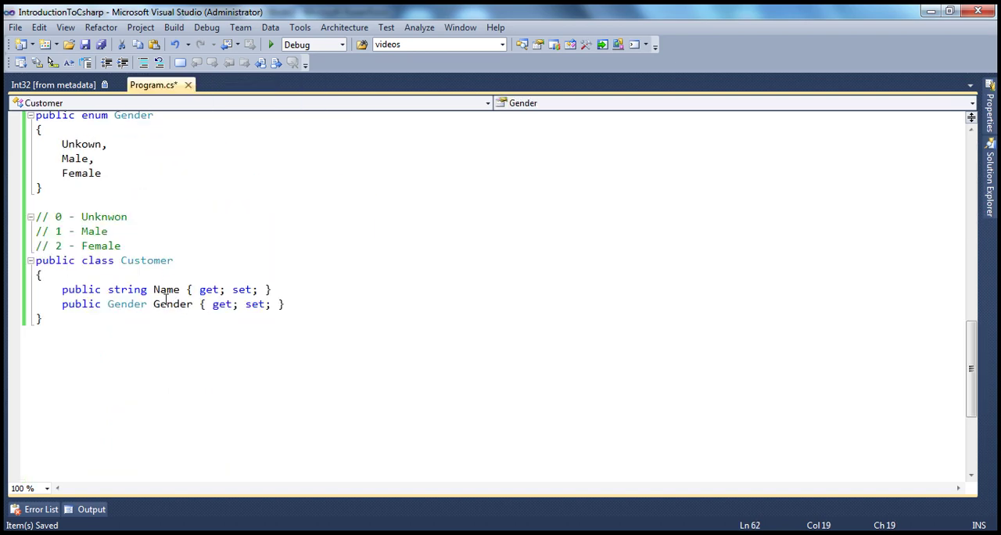
double_click(172, 305)
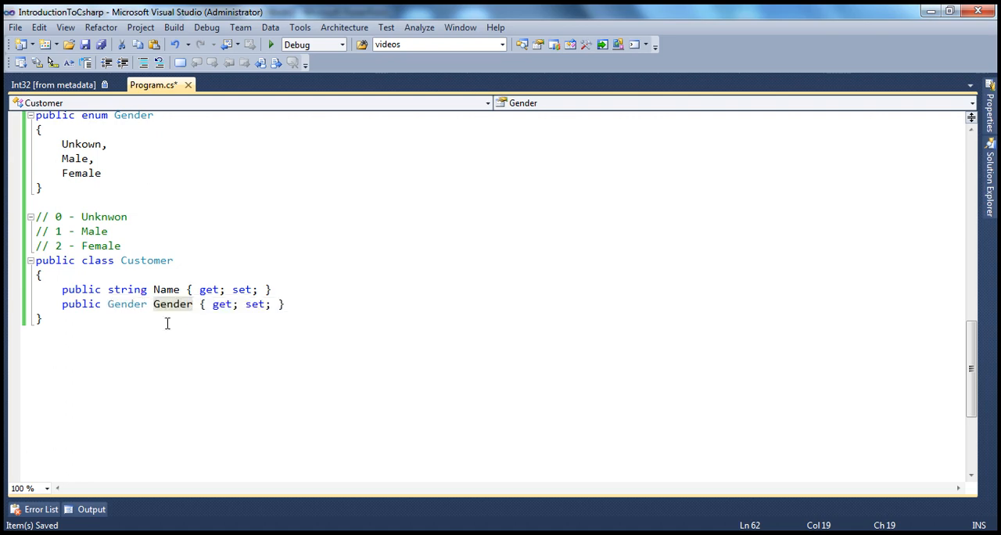
mouse_move(127, 304)
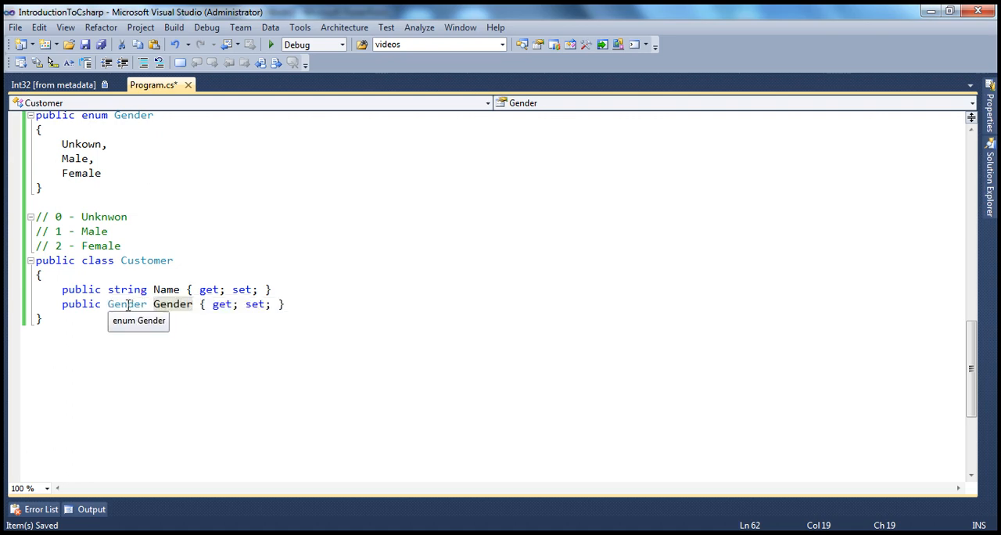
scroll(up, 3)
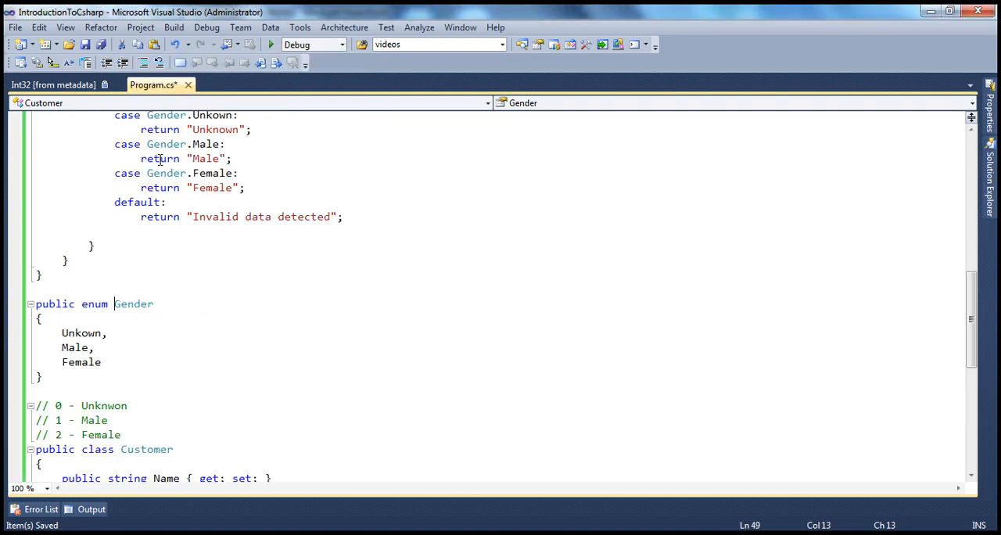
click(133, 303)
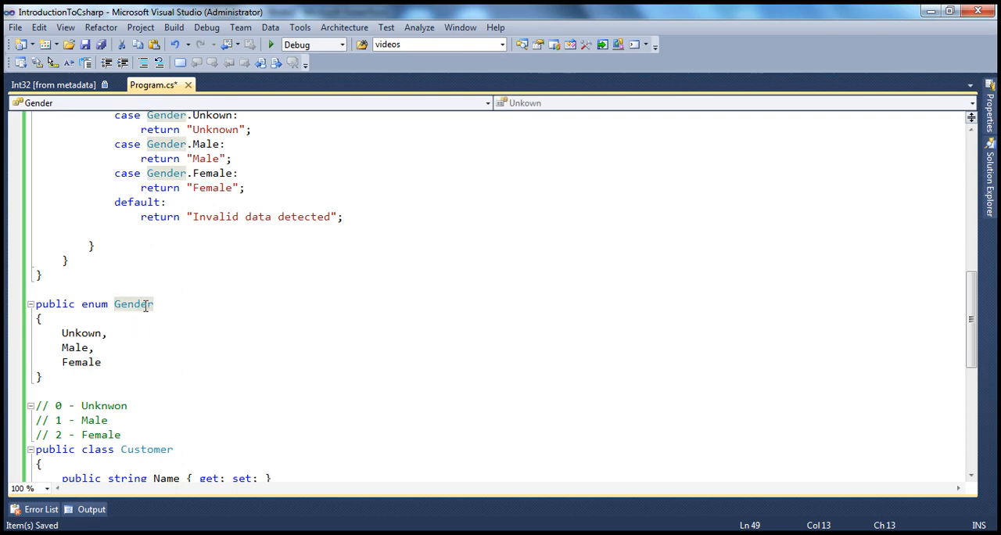
mouse_move(94, 347)
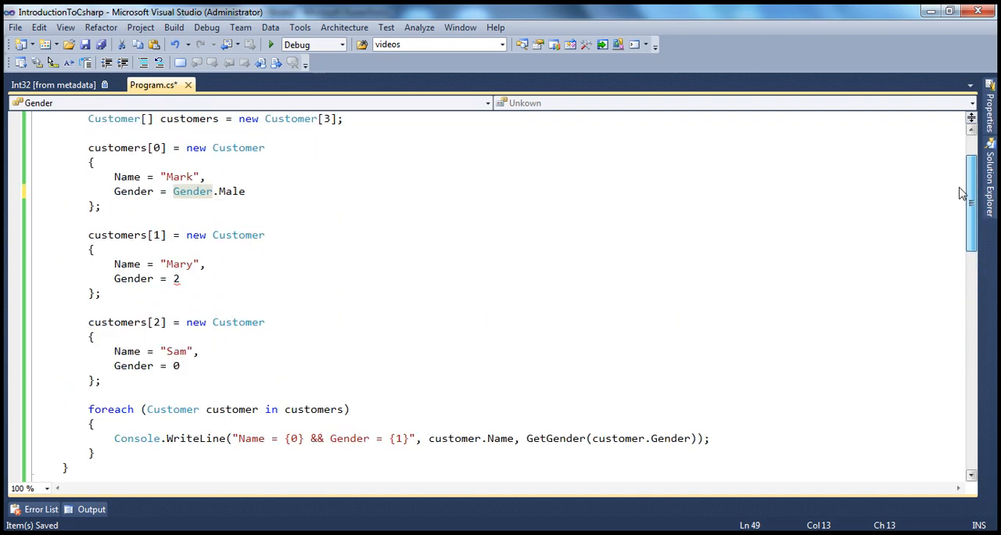
Replace Mary's 2 with Gender.Female and Sam's 0 with Gender.Unkown
scroll(up, 3)
text(G)
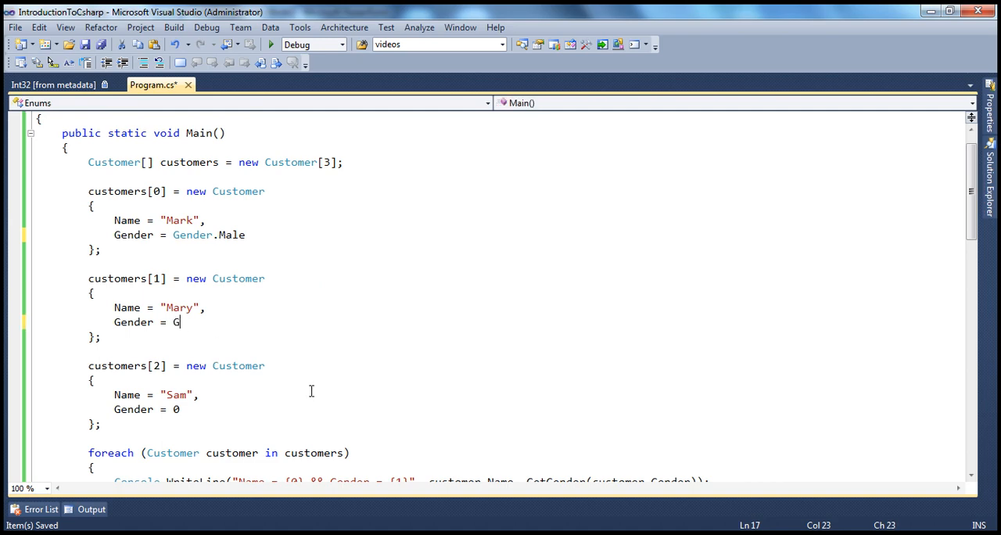
text(ender.f)
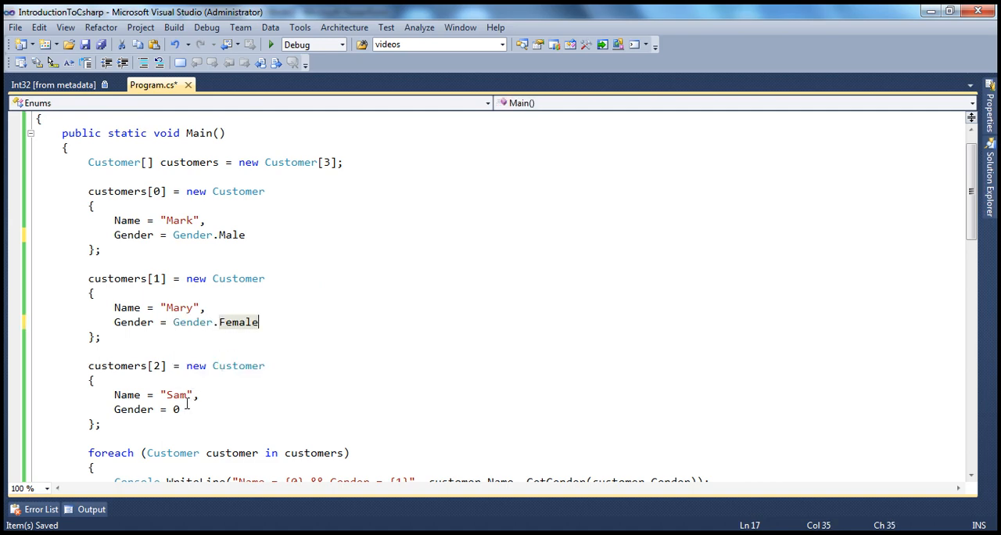
text(Fe)
click(148, 409)
text(Gender.Unkown)
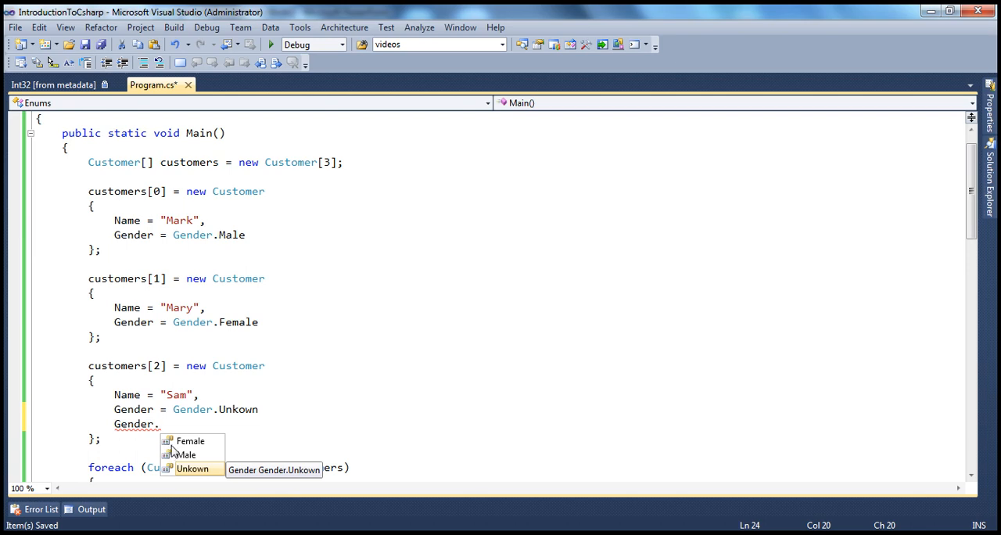
mouse_move(179, 466)
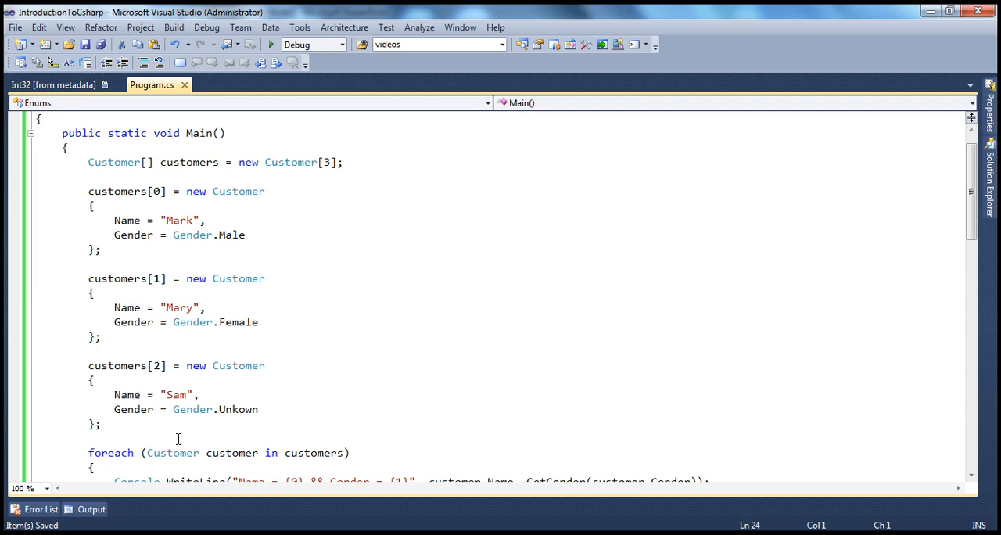
mouse_move(288, 377)
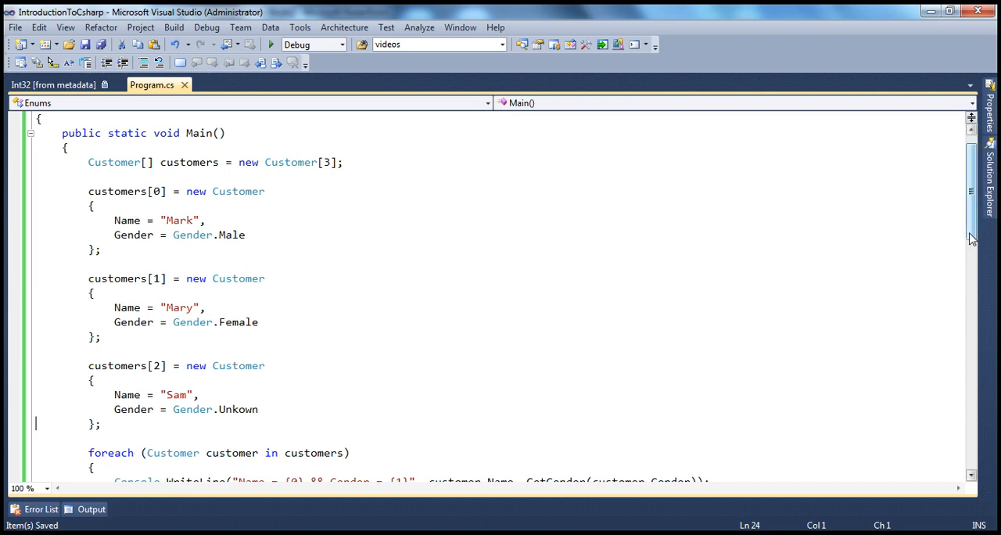
Scroll through Main and GetGender to review the customer code
scroll(up, 3)
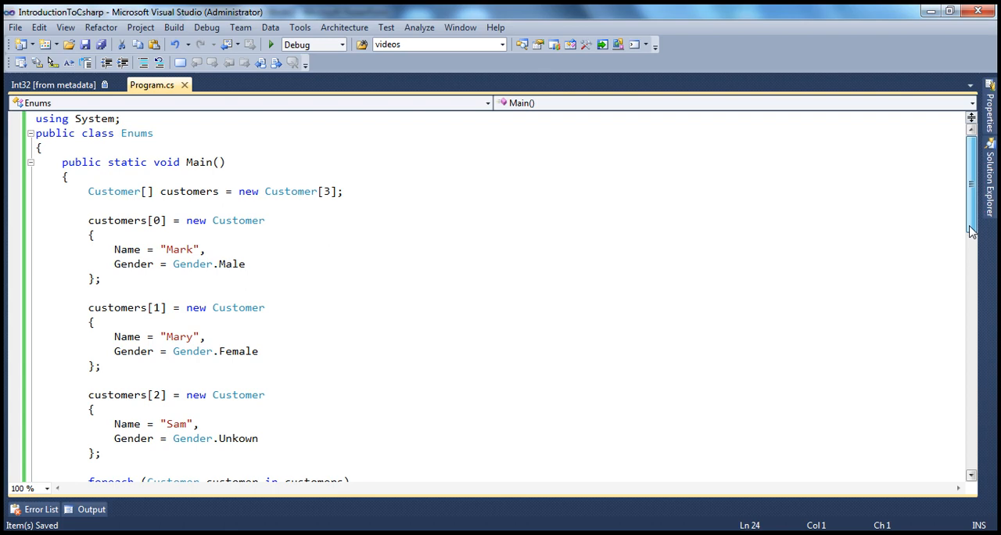
scroll(down, 3)
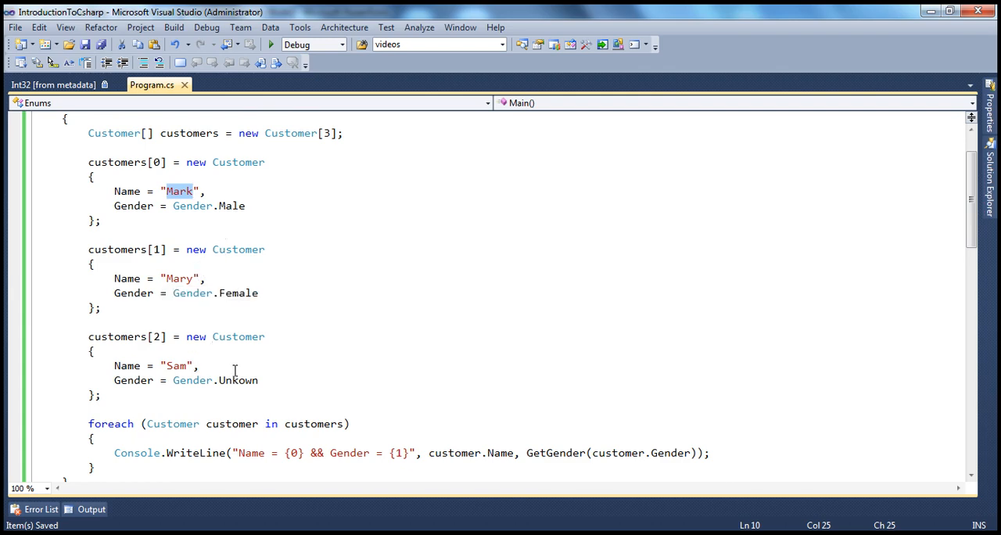
scroll(down, 3)
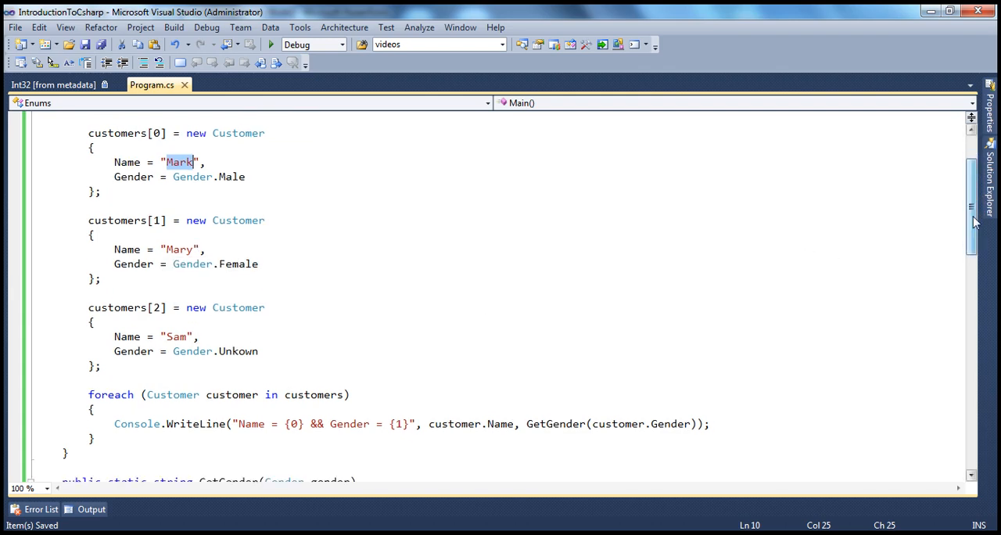
scroll(down, 3)
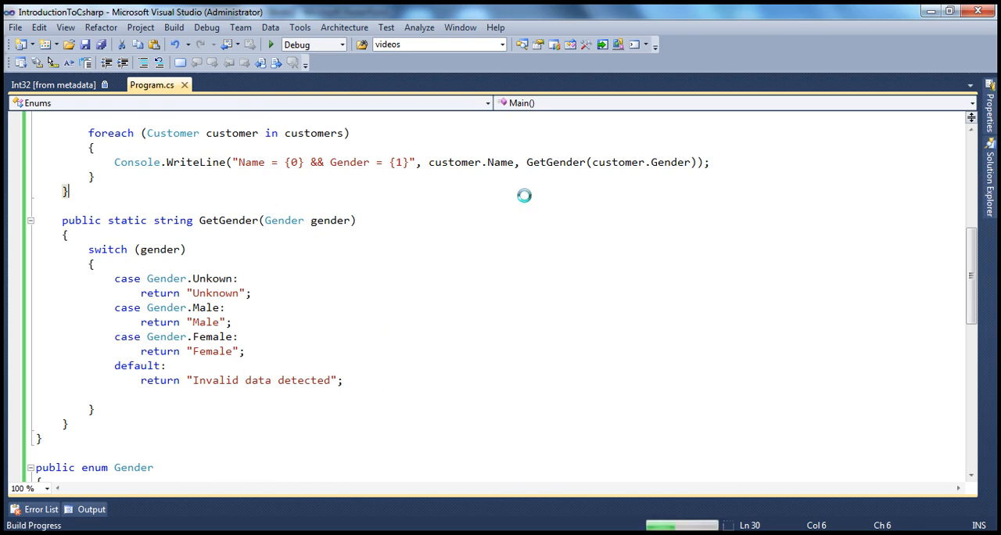
Check the console lists Mark as Male, Mary as Female, Sam as Unknown, then close it
click(271, 45)
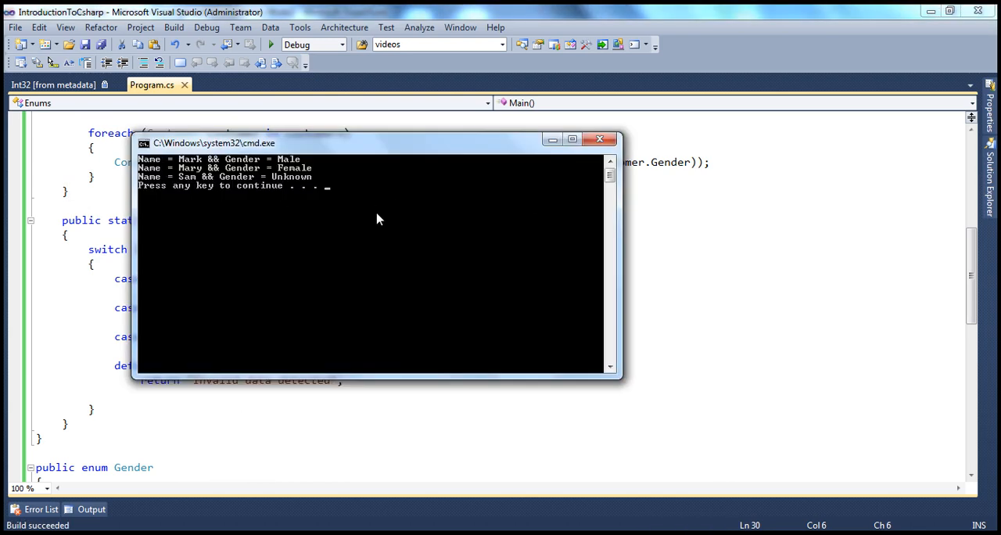
mouse_move(542, 170)
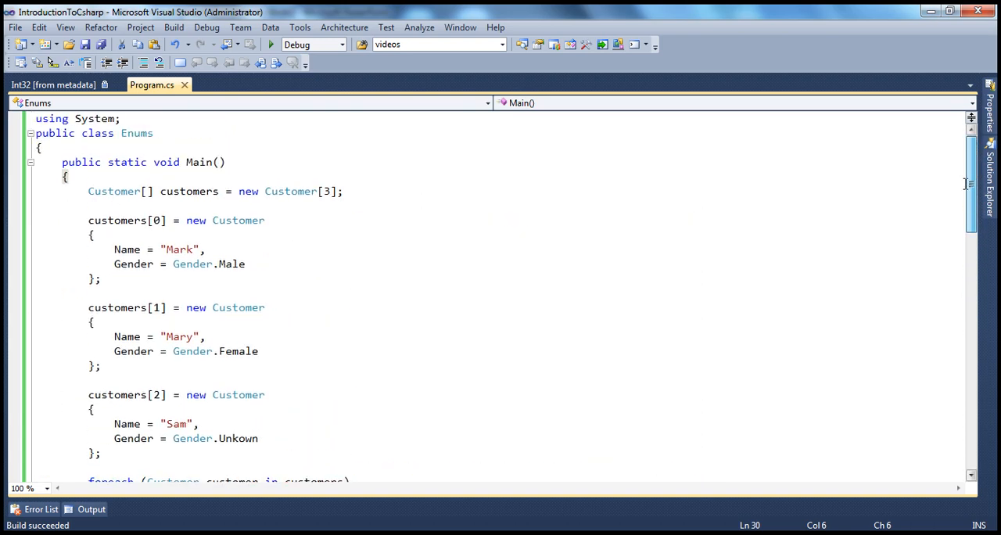
mouse_move(133, 263)
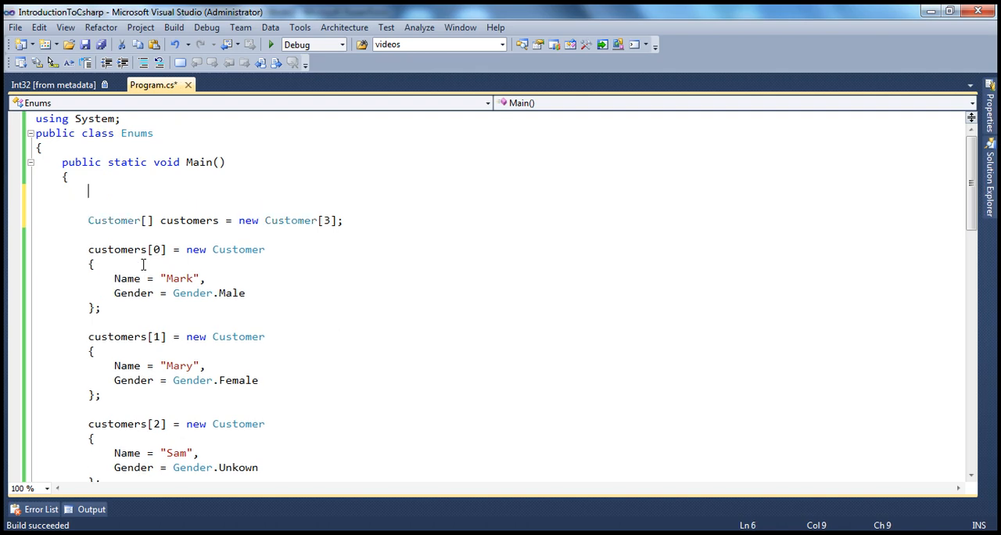
Type 'System.IO.FileShare.' in Main to list its enum members
text(System.io)
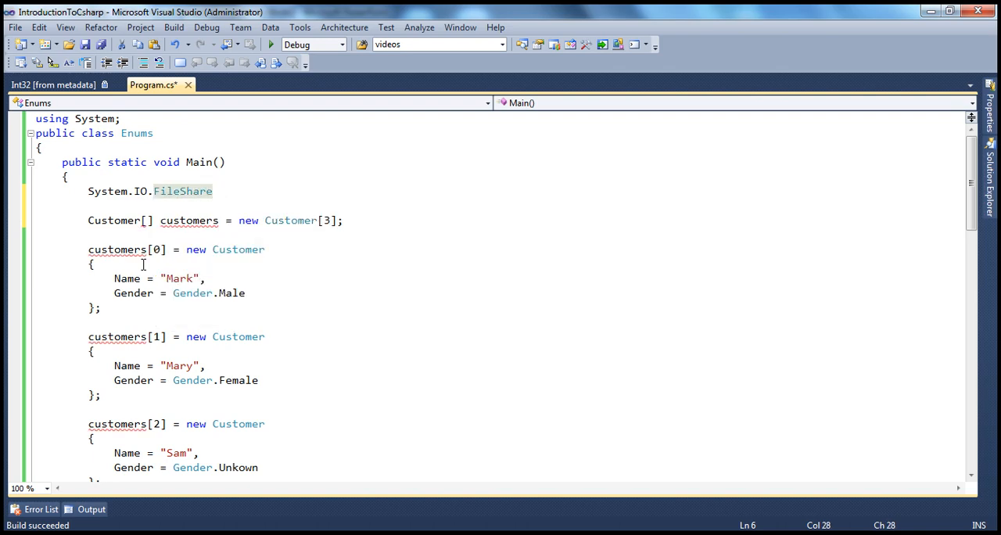
text(.)
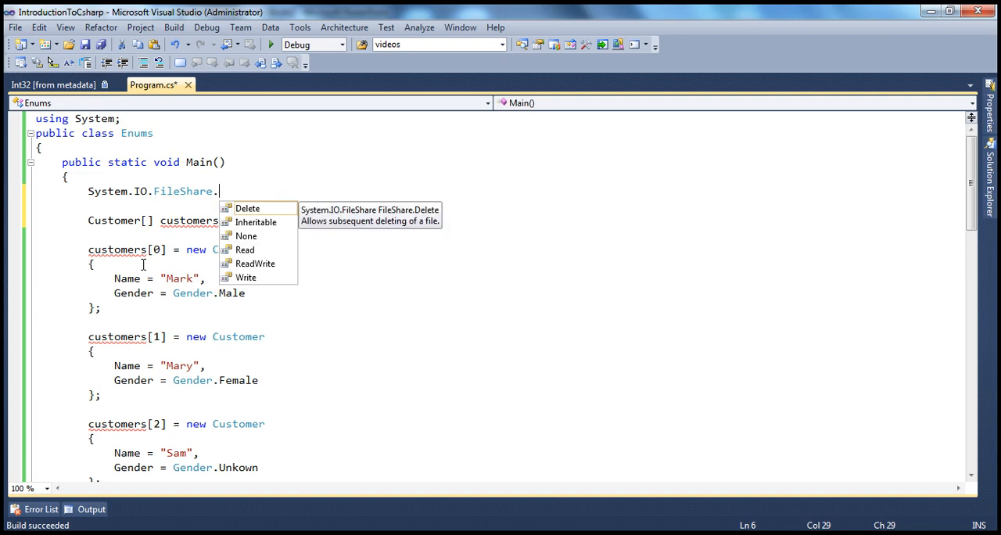
mouse_move(237, 263)
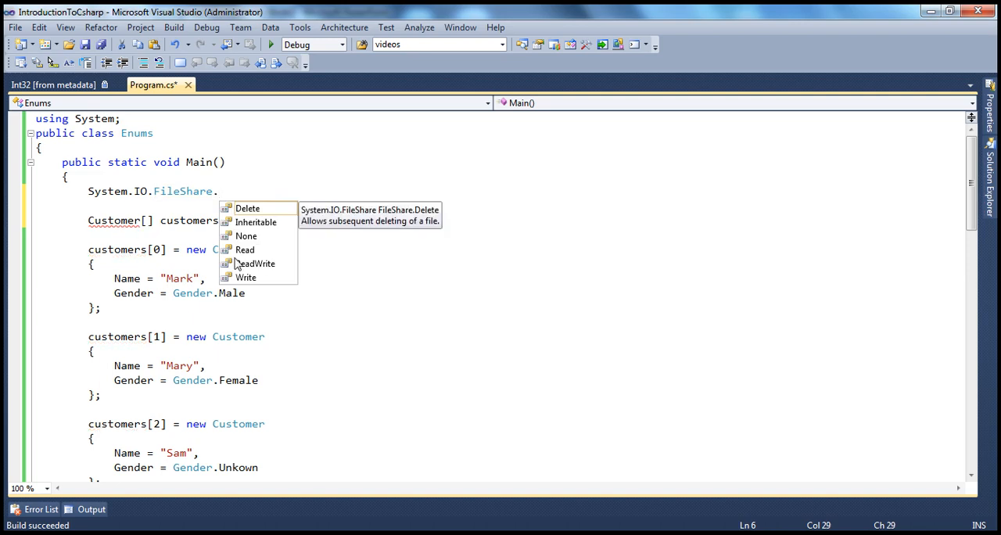
mouse_move(256, 258)
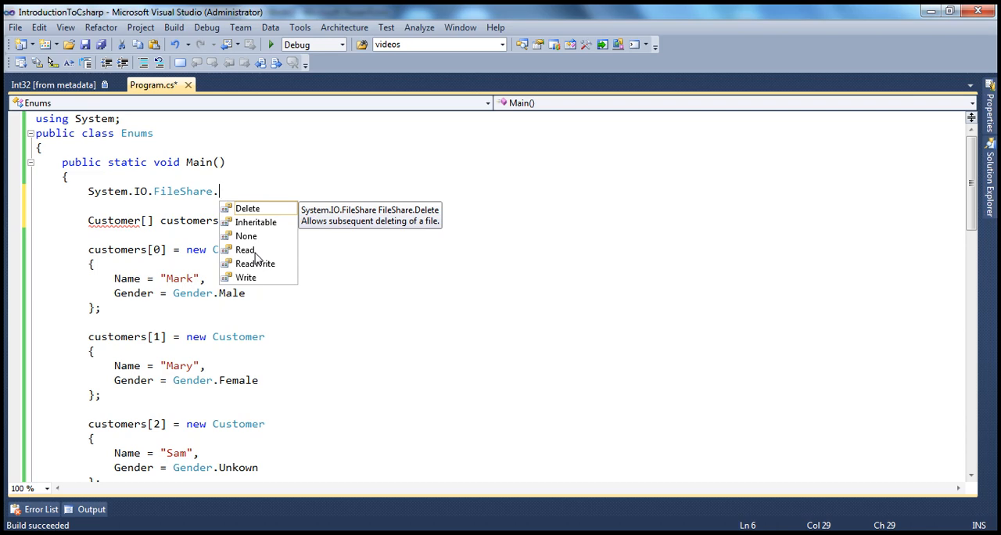
mouse_move(245, 249)
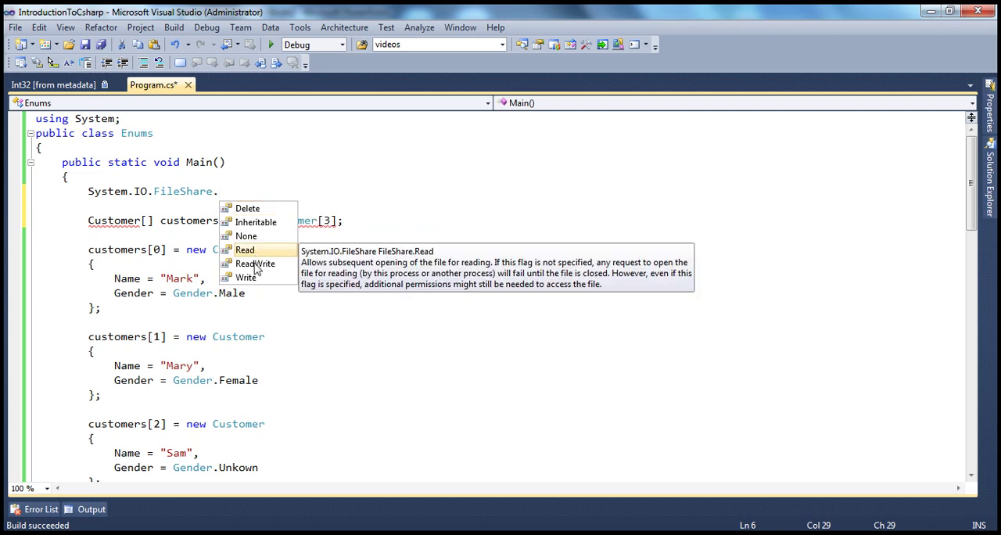
mouse_move(255, 263)
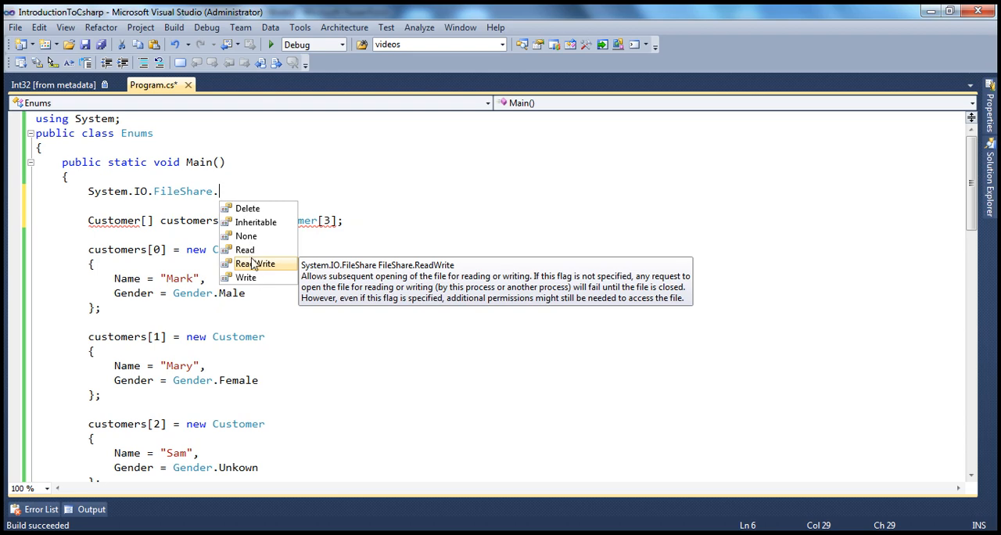
mouse_move(258, 236)
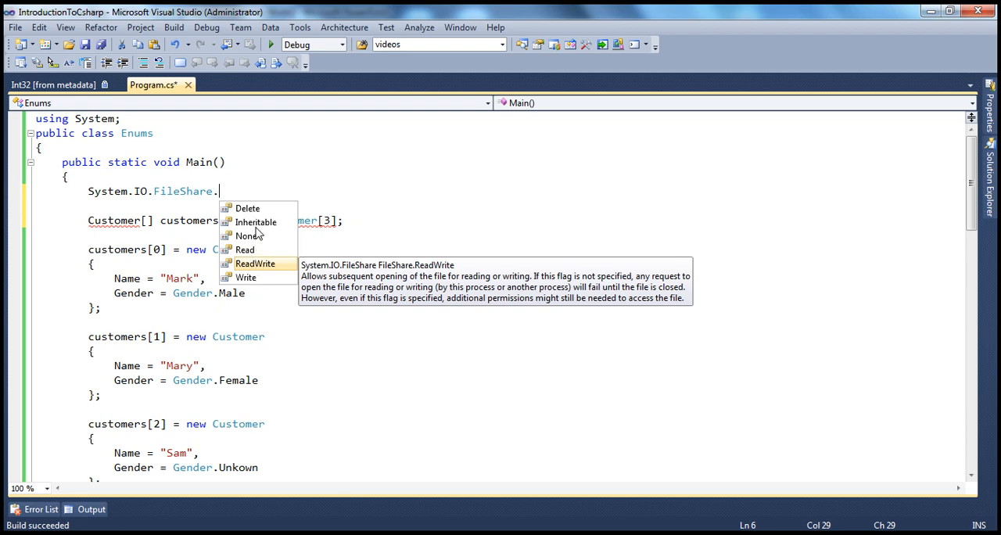
mouse_move(258, 262)
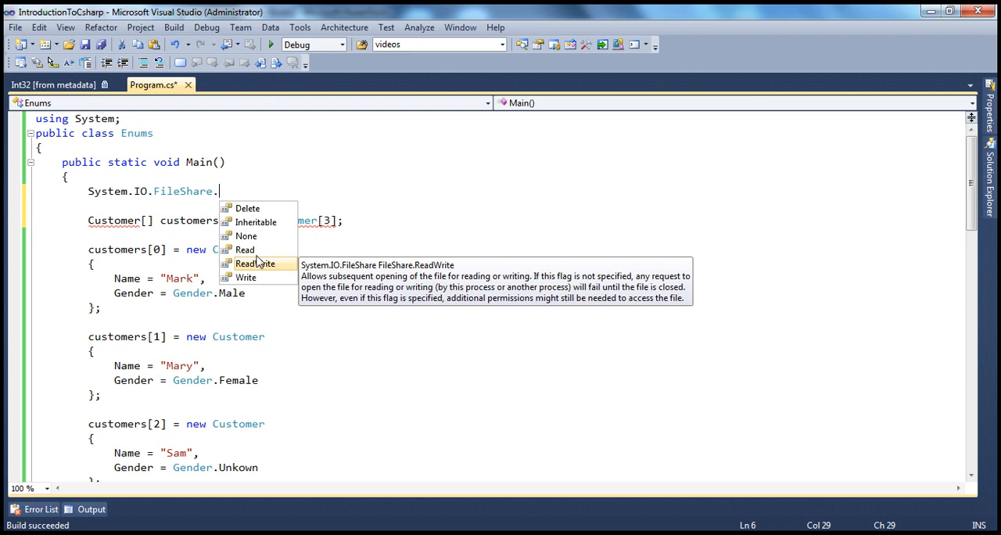
mouse_move(256, 286)
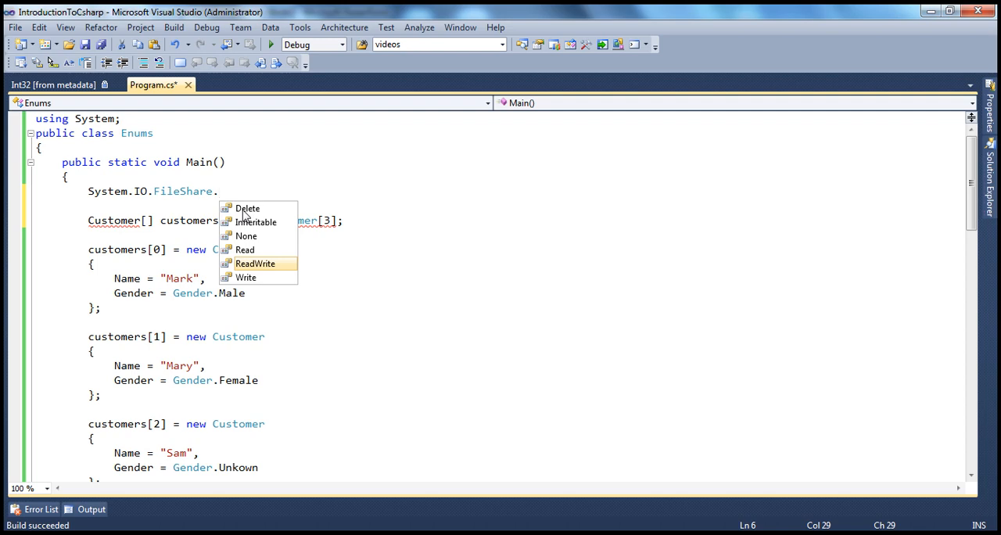
mouse_move(256, 191)
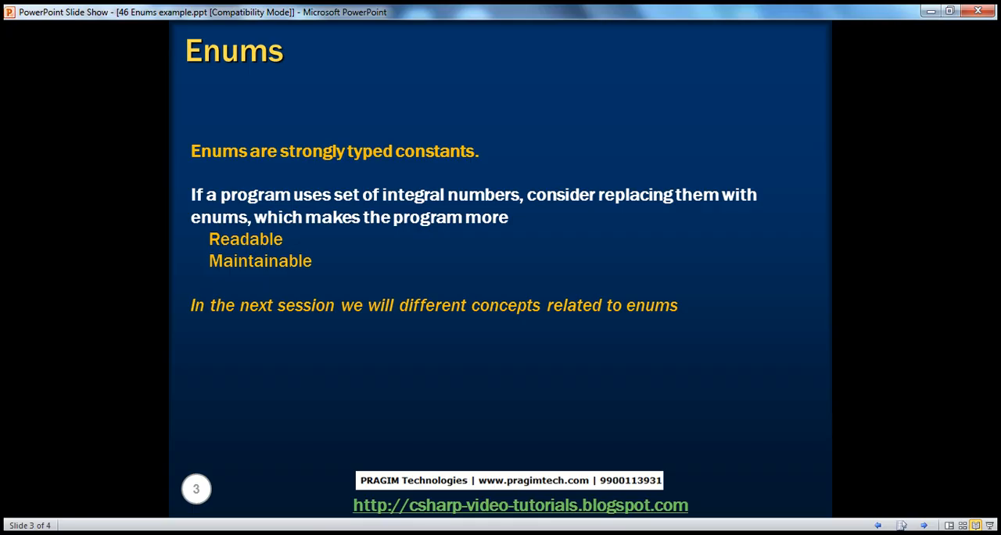
mouse_move(416, 329)
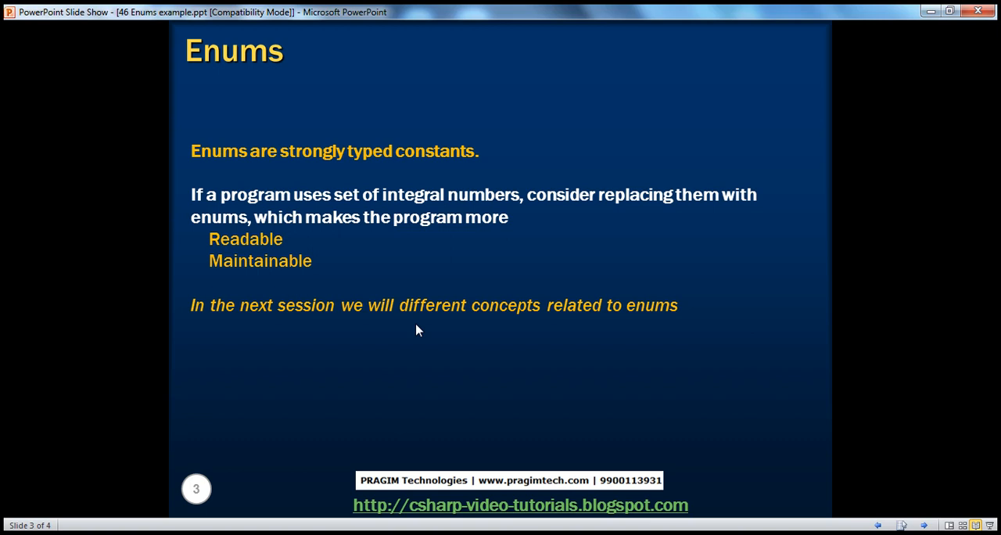
mouse_move(485, 347)
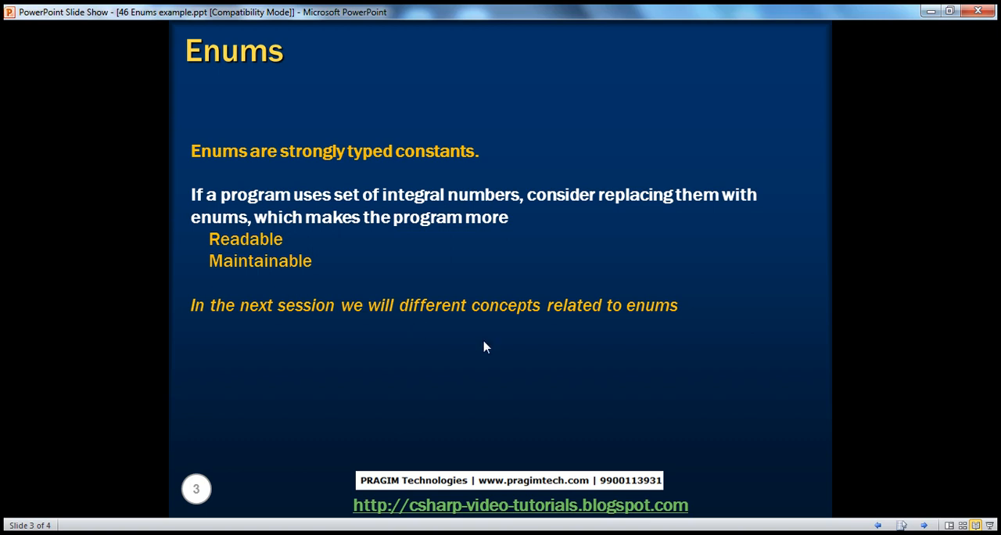